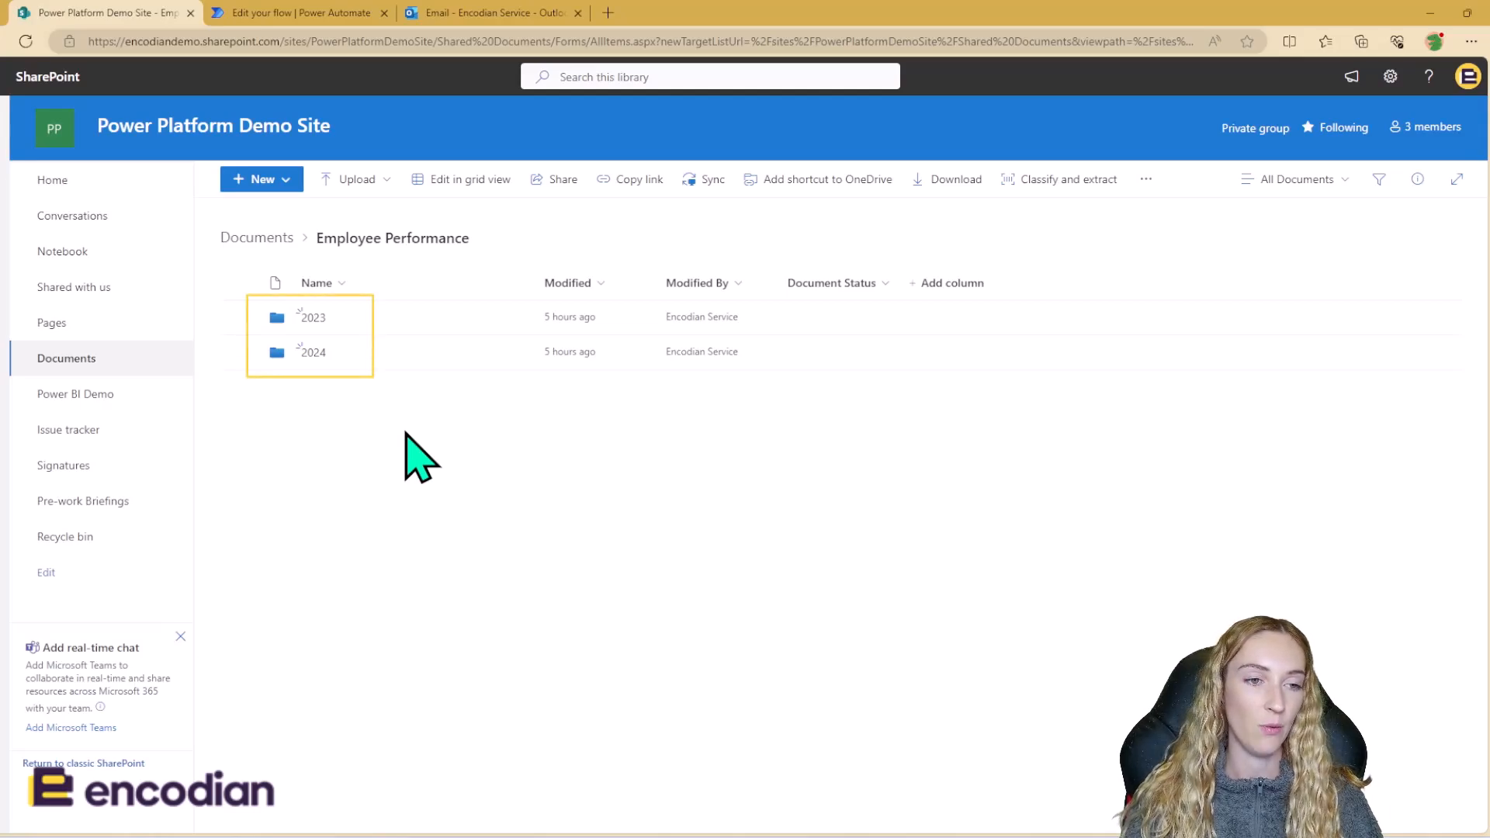
{"action": "mouse_move", "coordinate": [413, 367]}
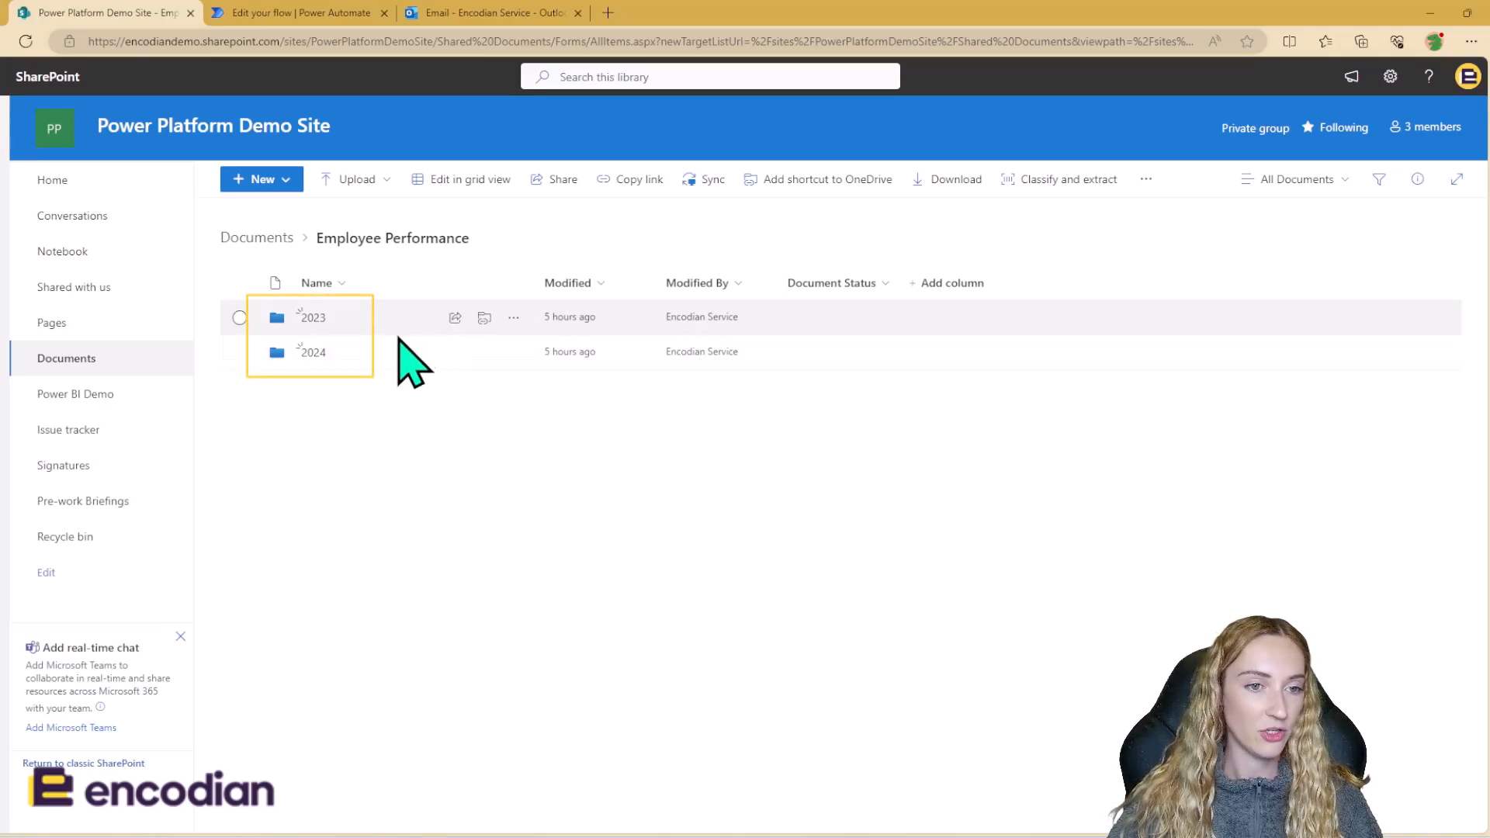
{"action": "mouse_move", "coordinate": [393, 421]}
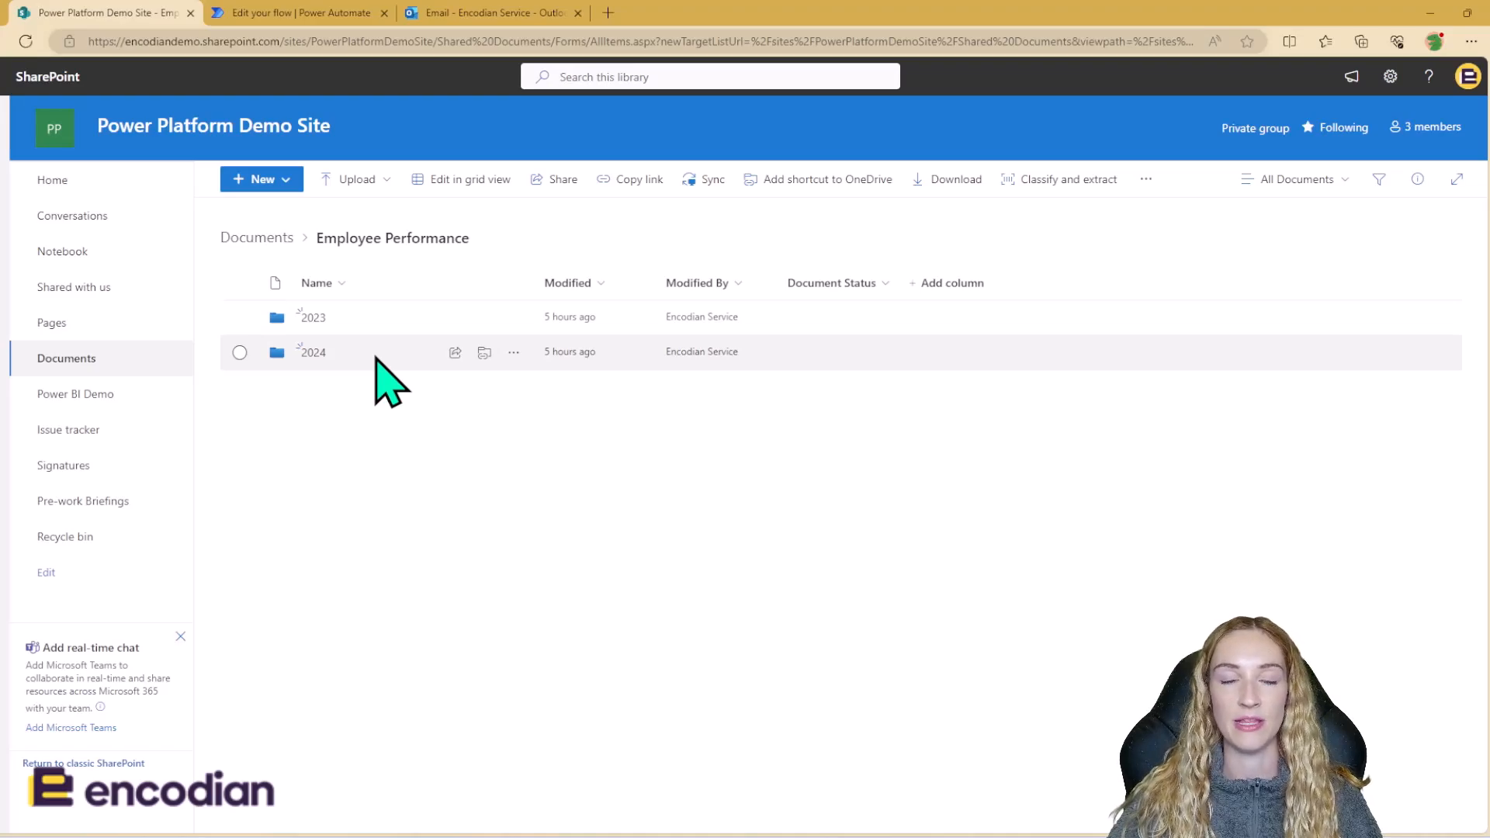
{"action": "mouse_move", "coordinate": [308, 124]}
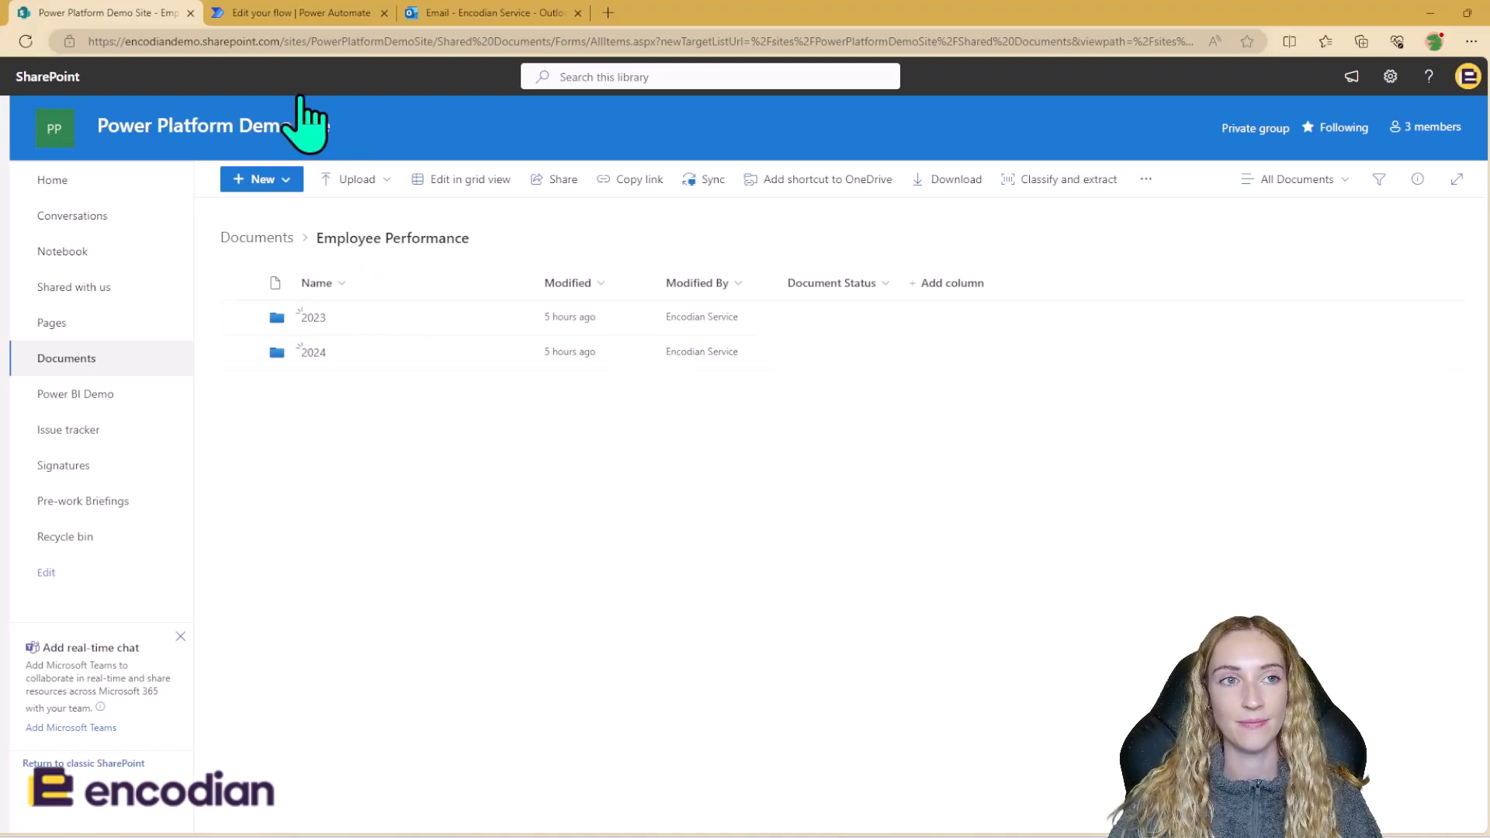
Step: Reveal the 'When a new email arrives (V3)' trigger with its Inbox, subject filter and attachment options
{"action": "left_click", "coordinate": [297, 13]}
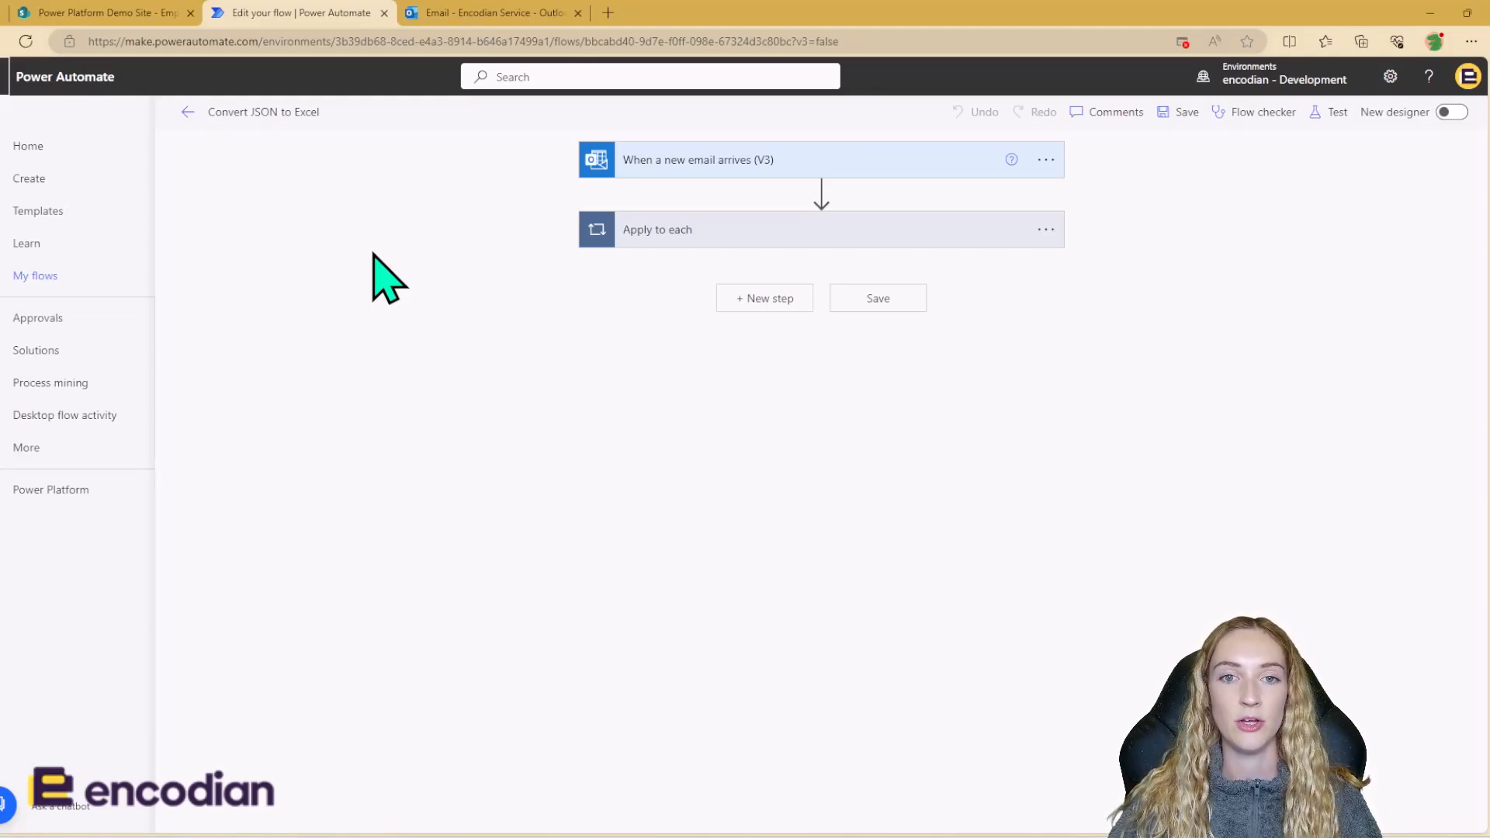
{"action": "left_click", "coordinate": [821, 160]}
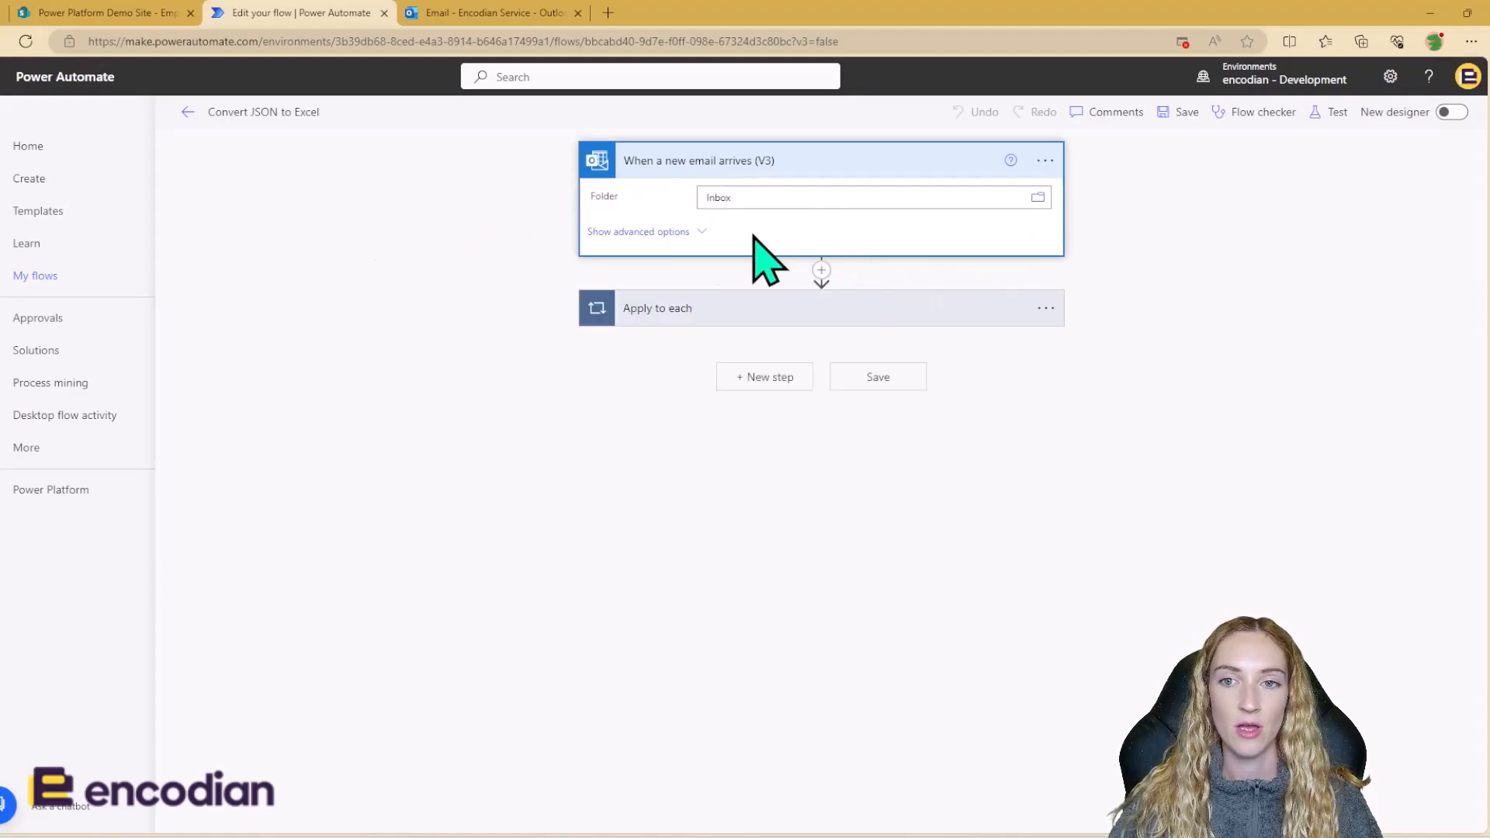
{"action": "left_click", "coordinate": [638, 232]}
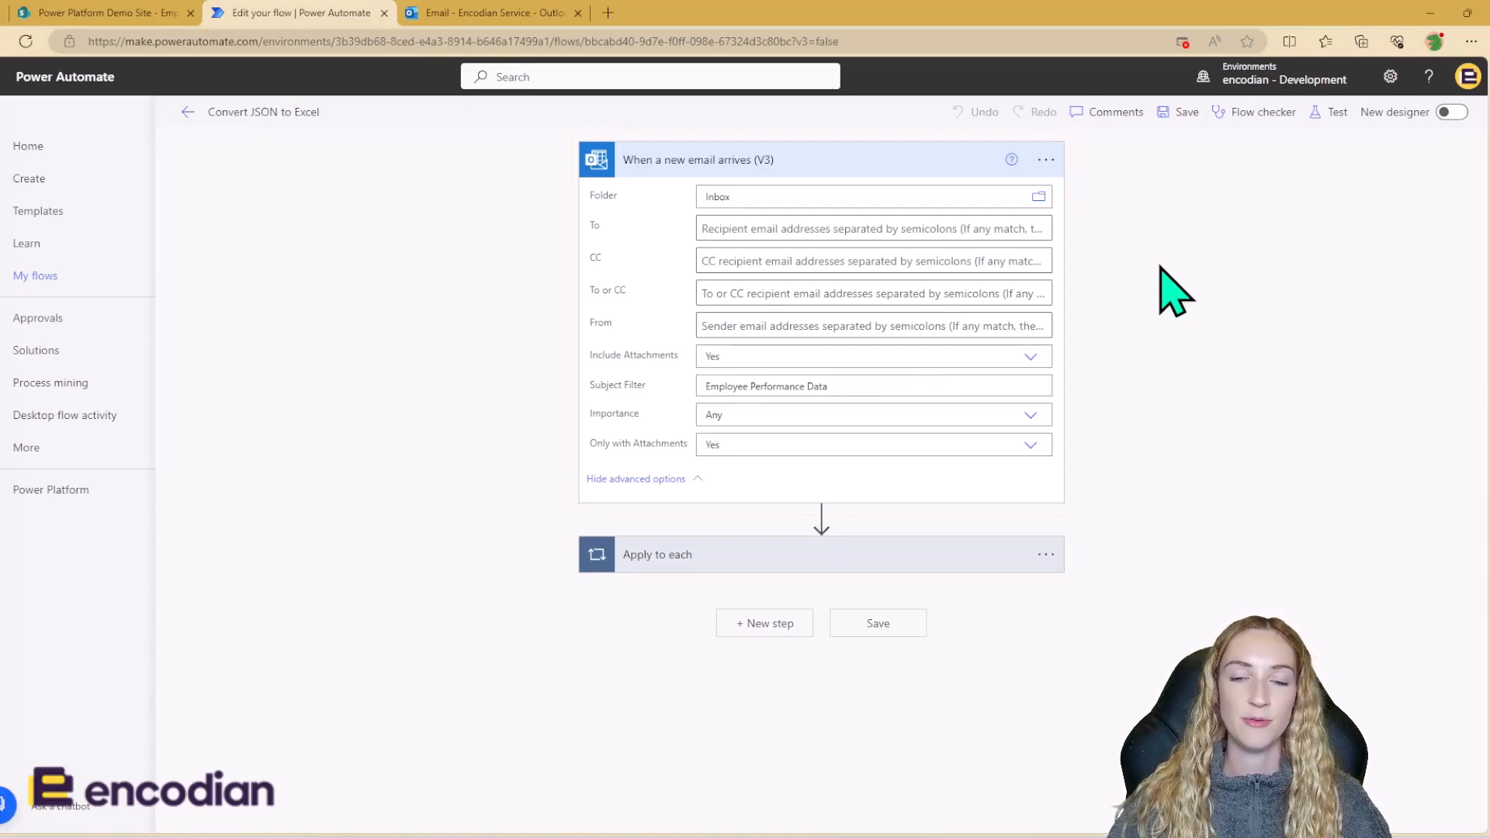
Step: Expand the Apply to each over attachments and its Condition to show the If yes branch actions
{"action": "left_click", "coordinate": [657, 554]}
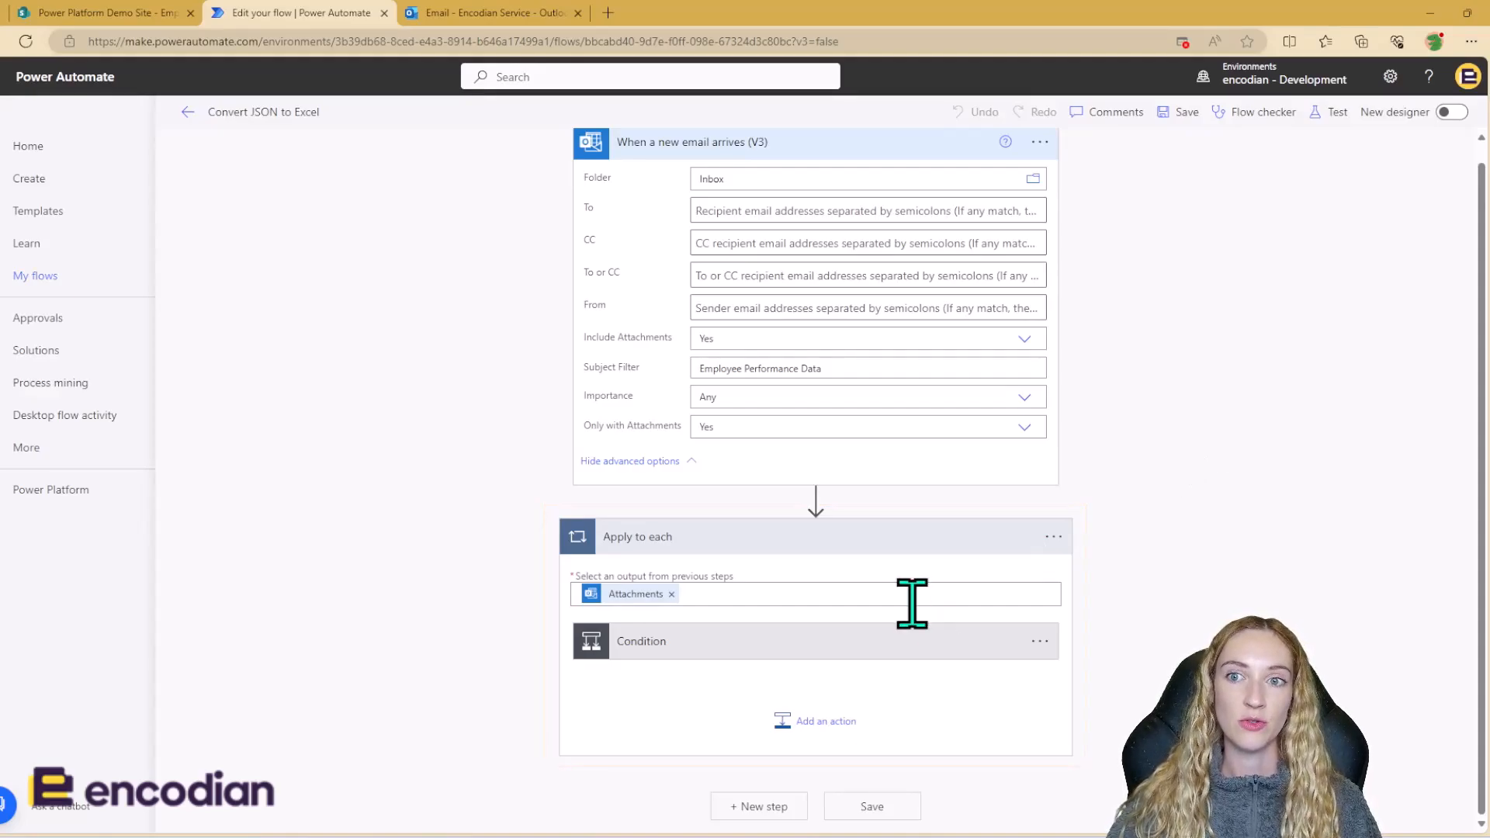
{"action": "left_click", "coordinate": [641, 641]}
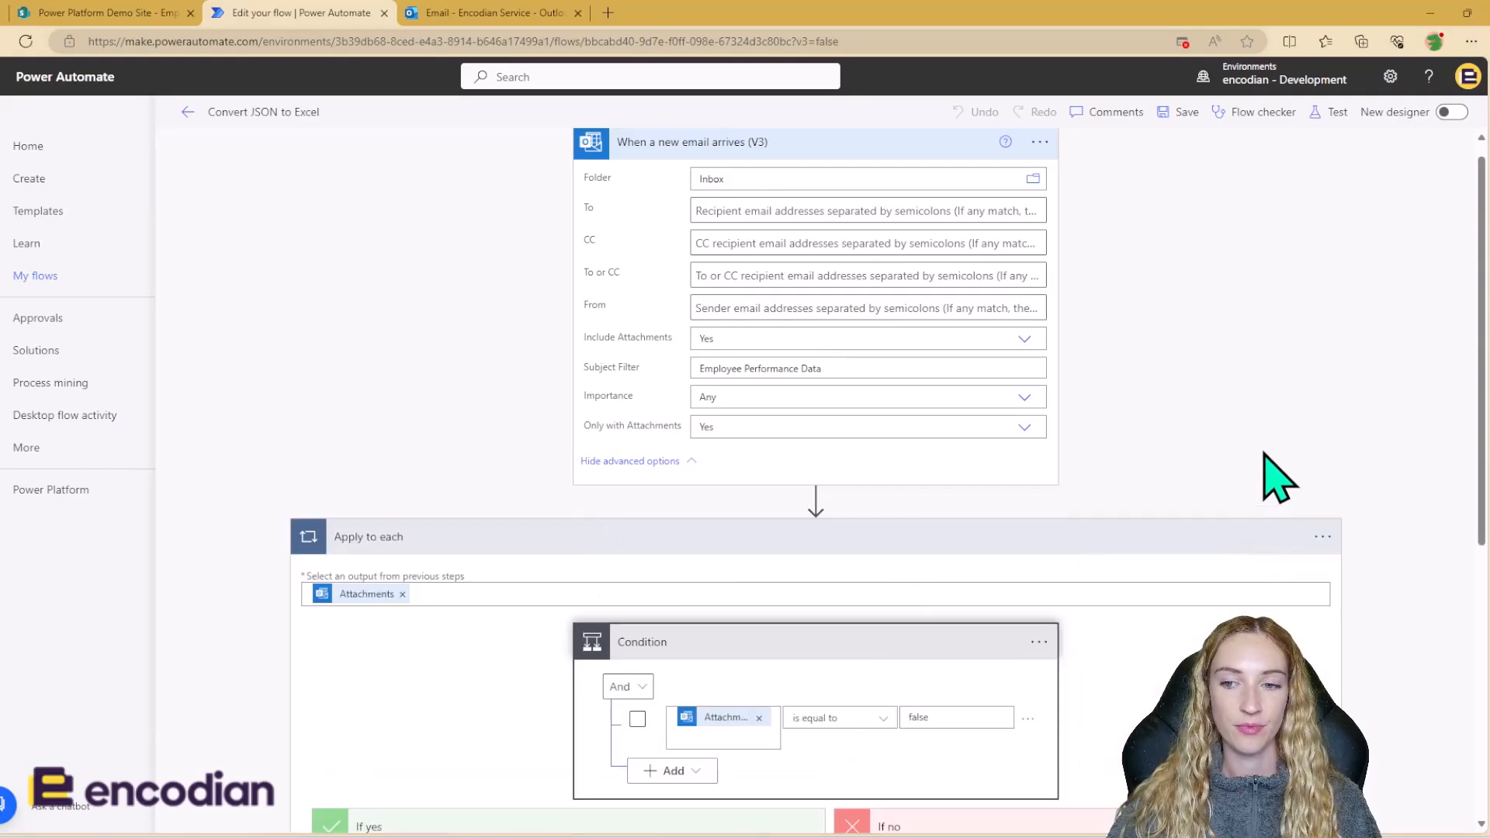
{"action": "scroll", "scroll_direction": "down", "scroll_amount": 3}
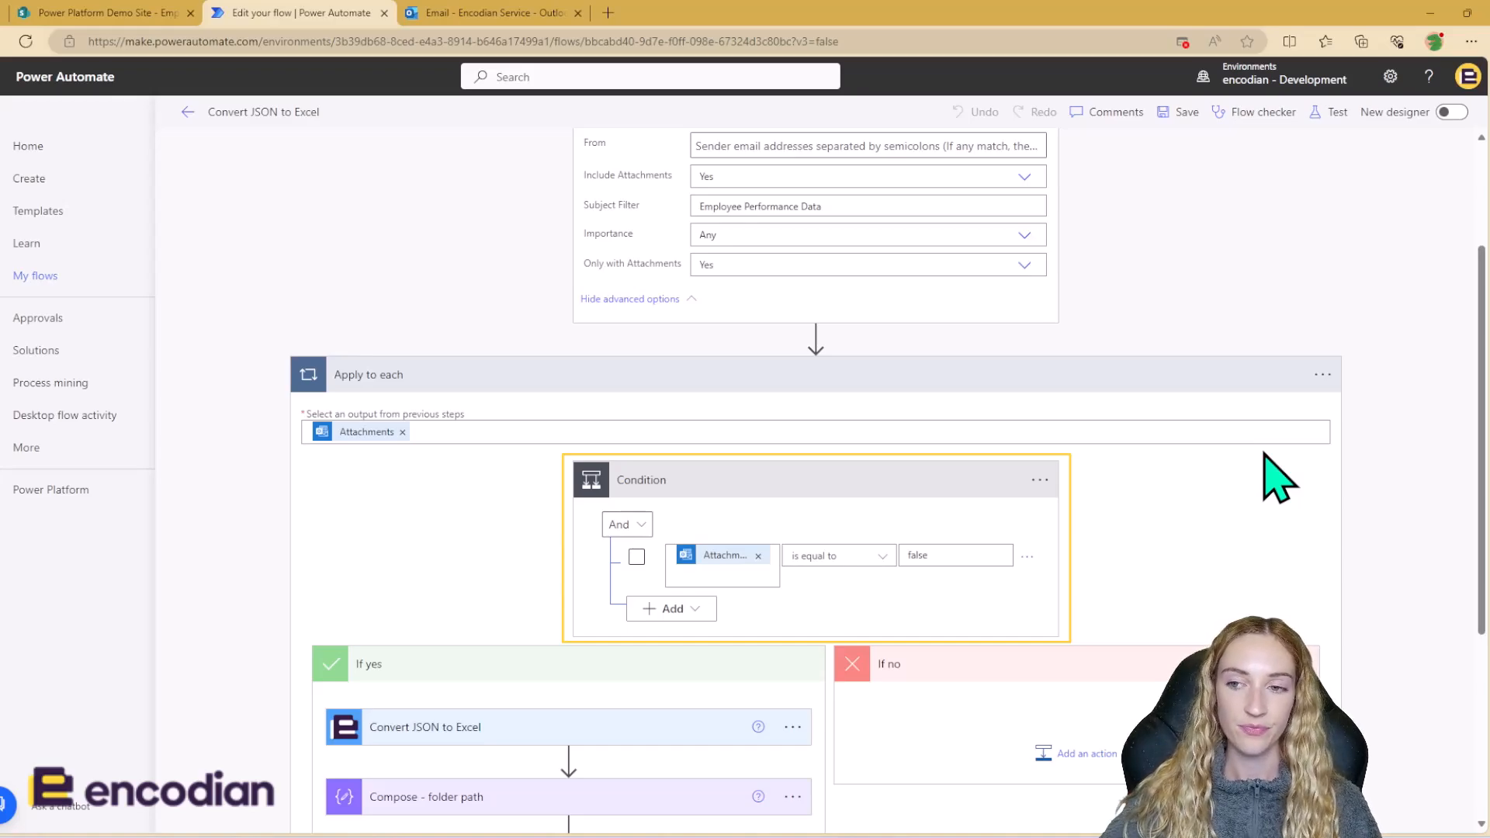
{"action": "scroll", "scroll_direction": "down", "scroll_amount": 3}
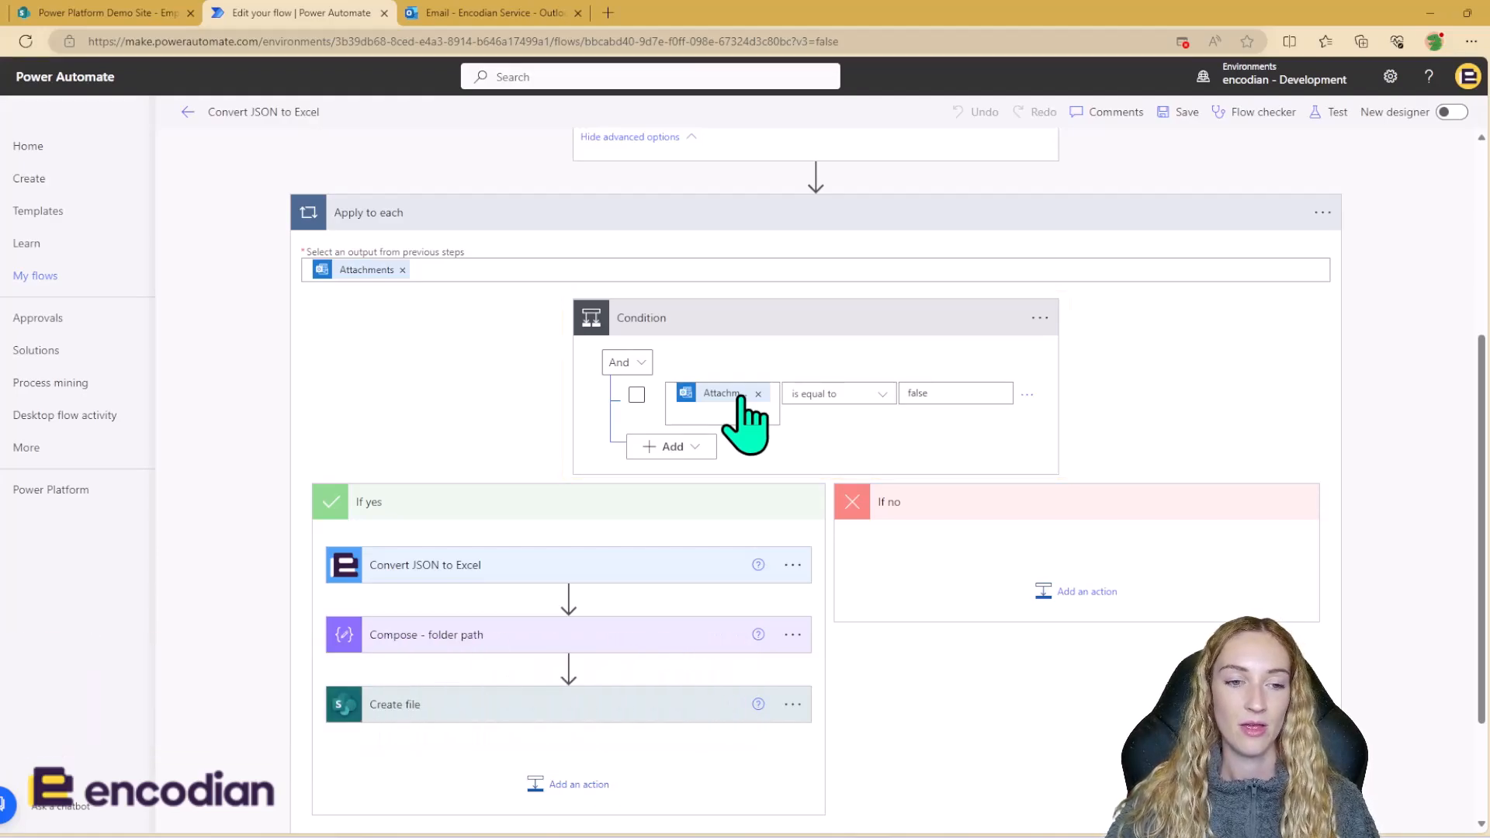
Step: Expand the Convert JSON to Excel action with its advanced filename, content and title formatting settings
{"action": "scroll", "scroll_direction": "down", "scroll_amount": 3}
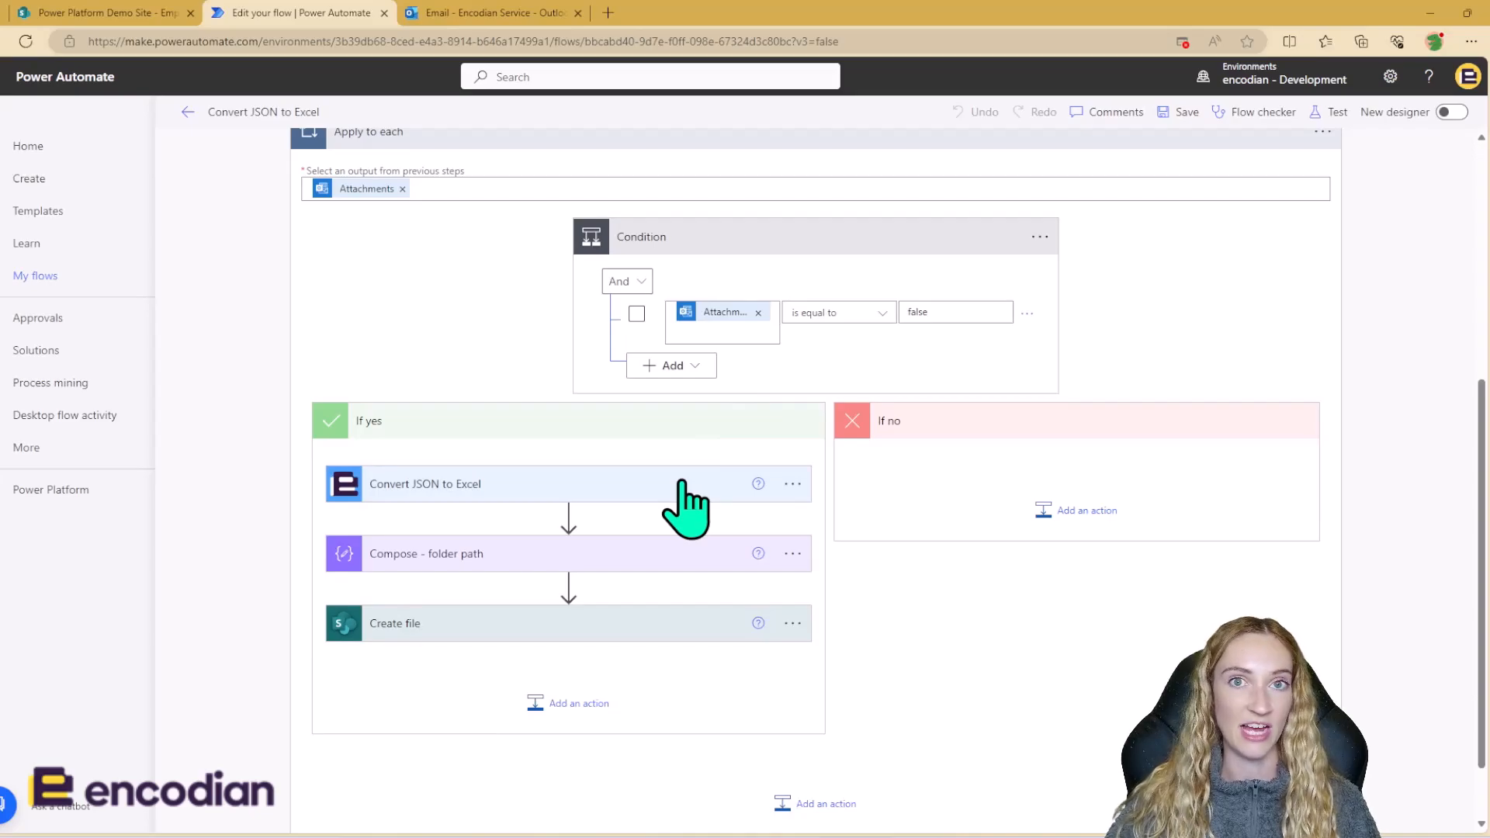
{"action": "left_click", "coordinate": [425, 484]}
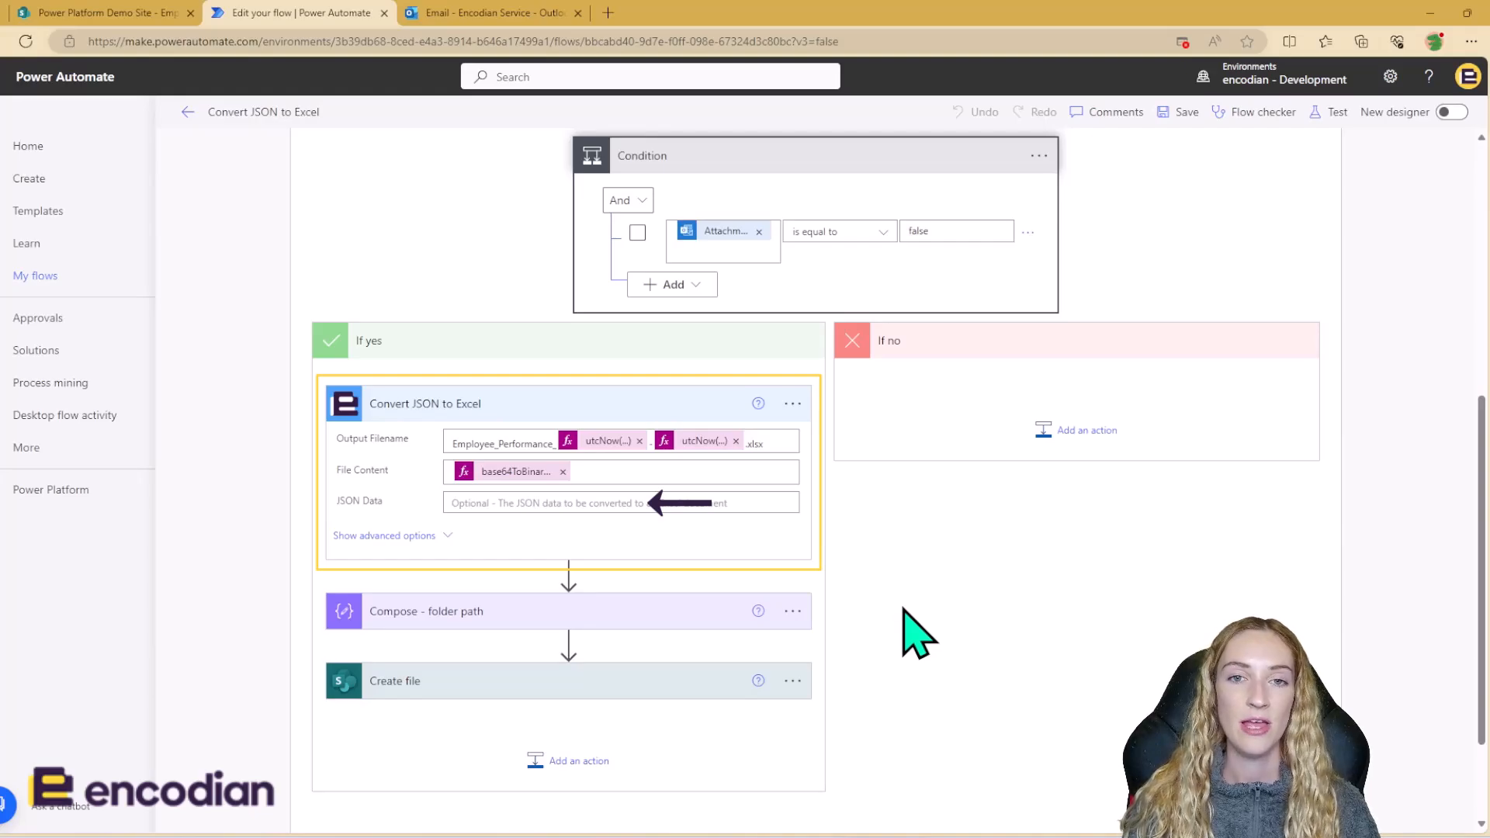
{"action": "mouse_move", "coordinate": [872, 555]}
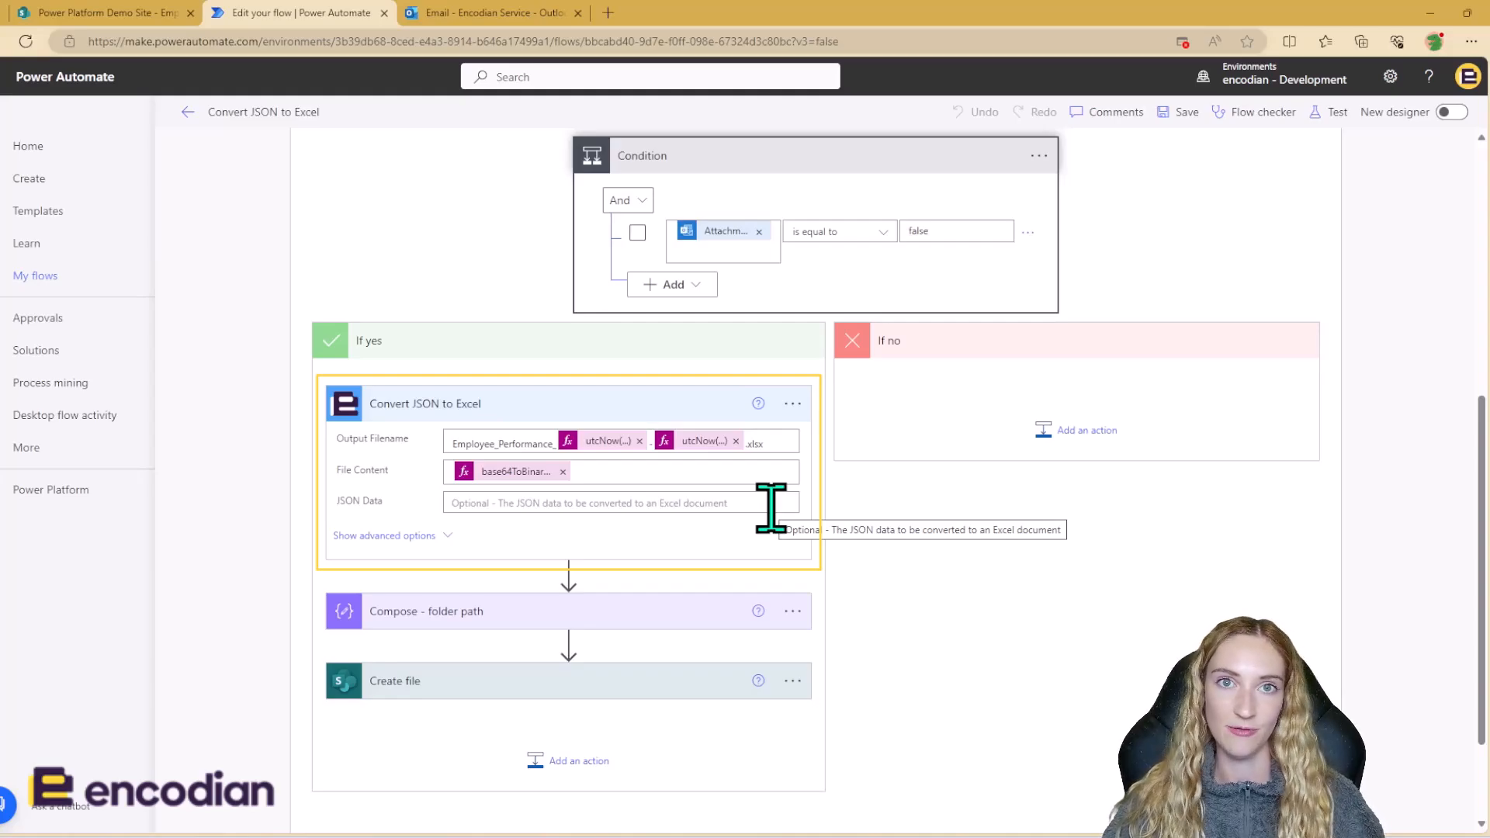
{"action": "left_click", "coordinate": [383, 536]}
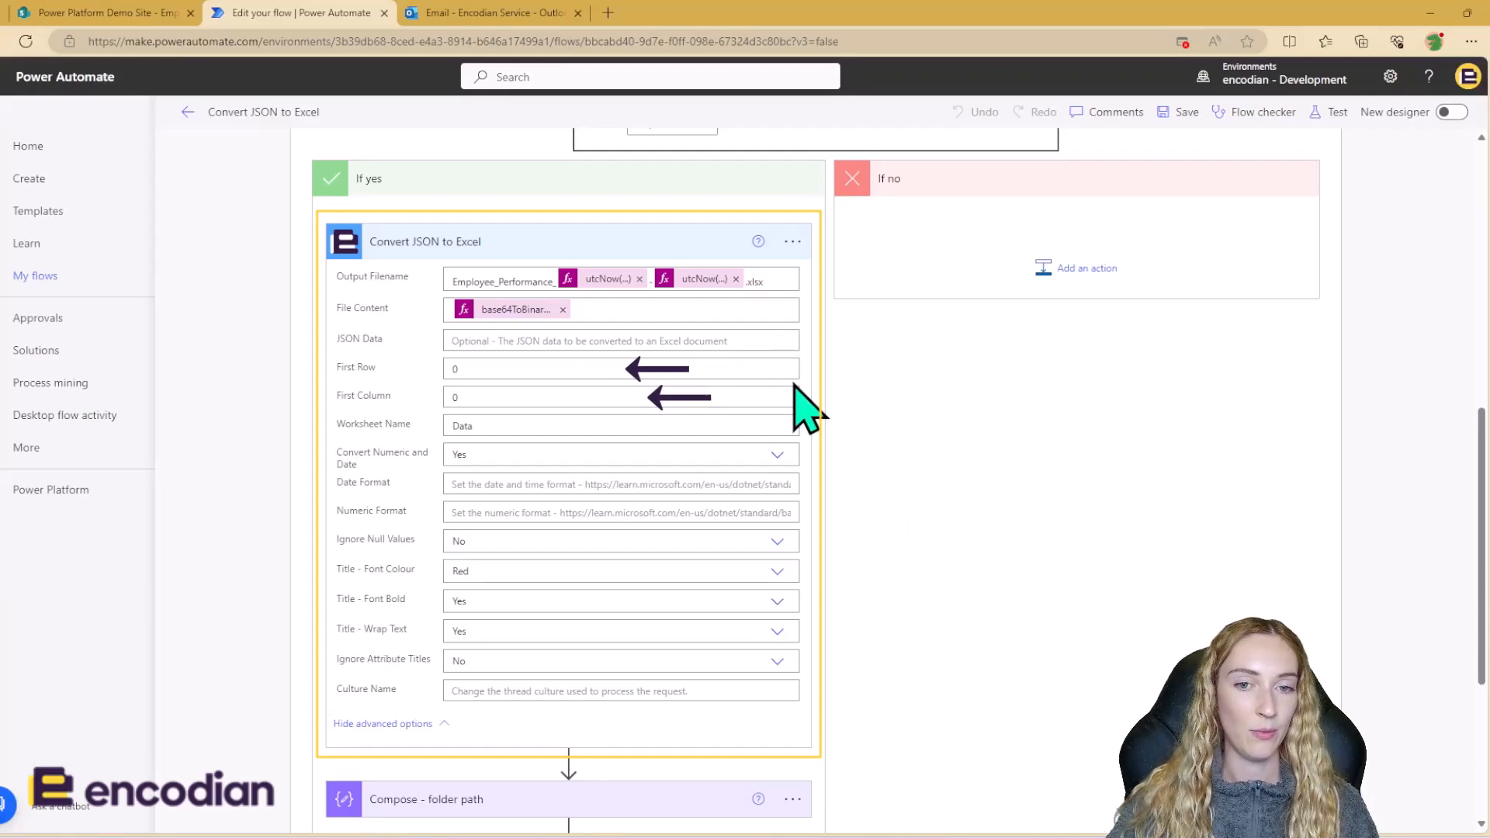
{"action": "mouse_move", "coordinate": [789, 394]}
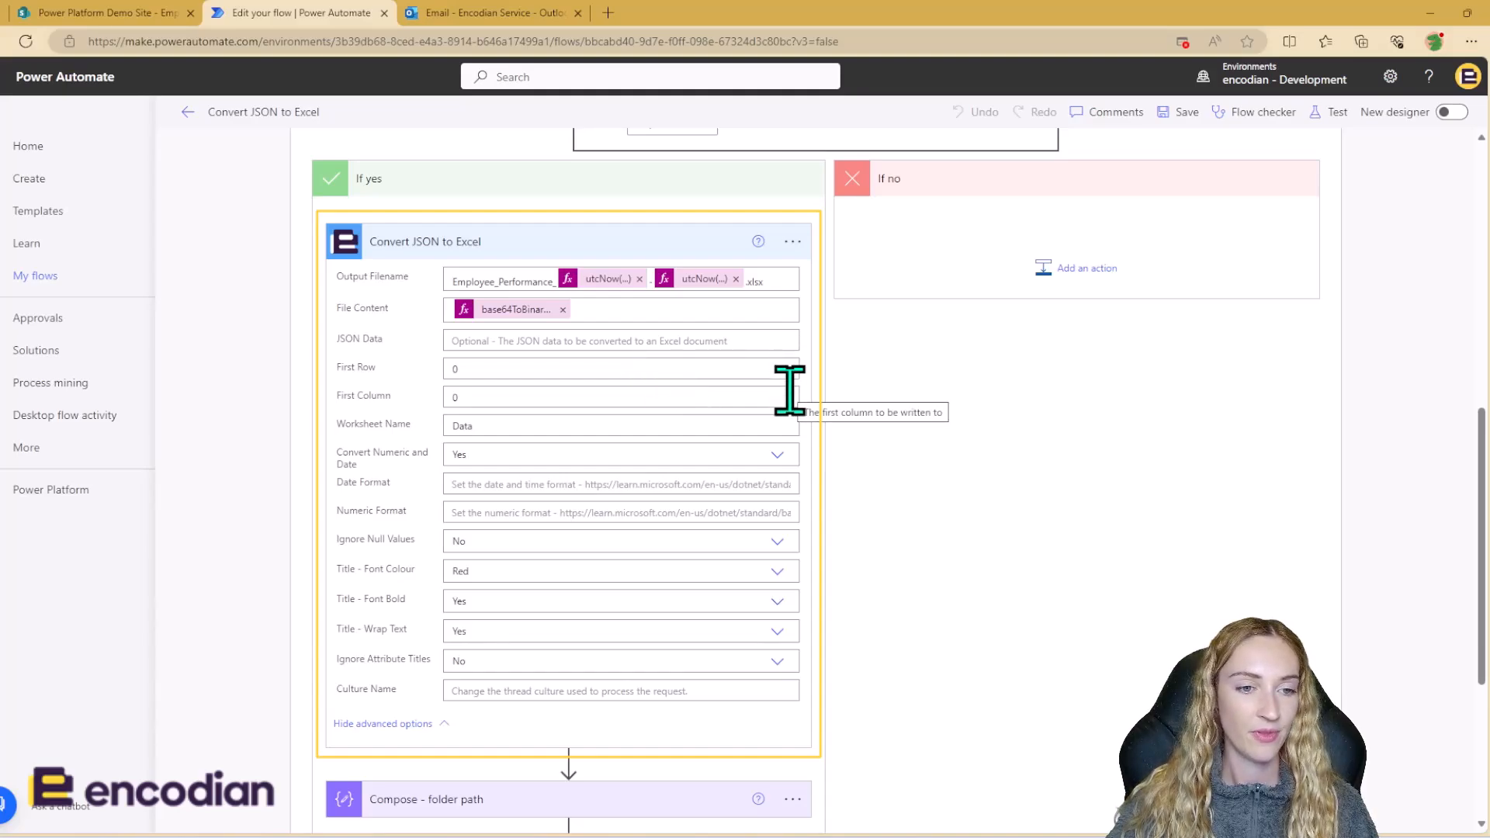
{"action": "mouse_move", "coordinate": [792, 425]}
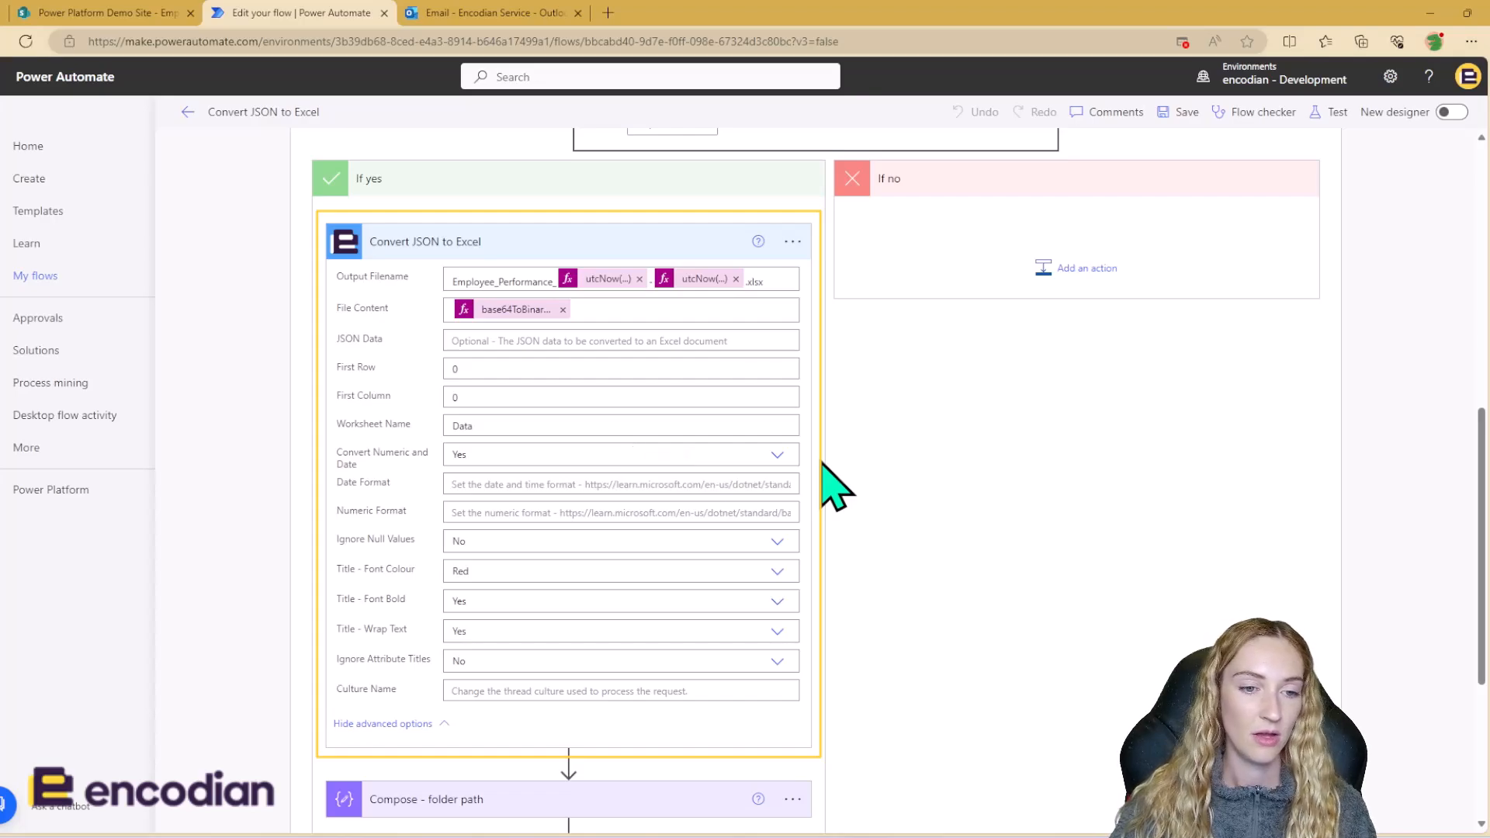
{"action": "mouse_move", "coordinate": [827, 569]}
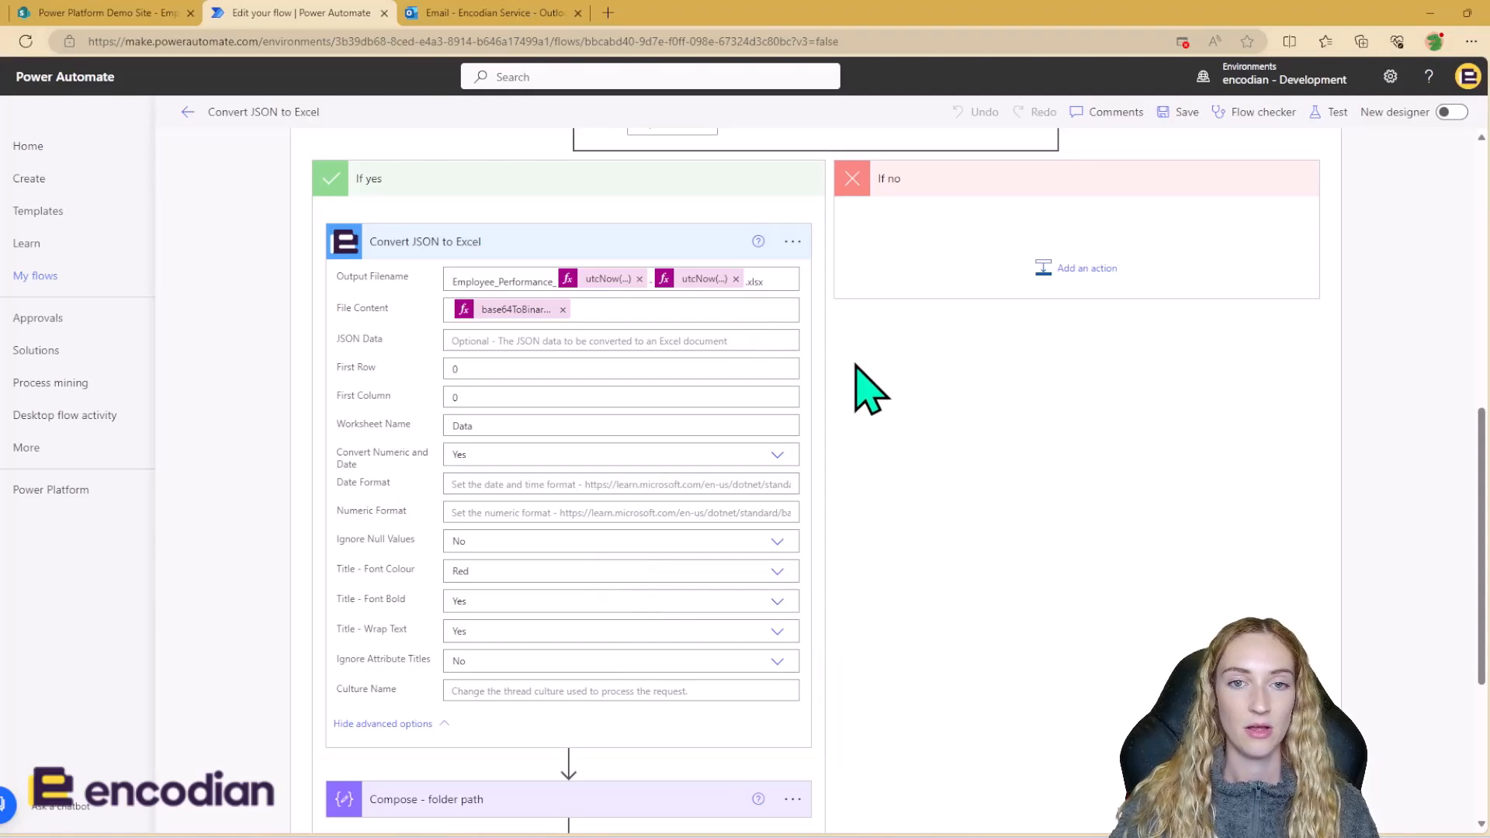
{"action": "scroll", "scroll_direction": "down", "scroll_amount": 3}
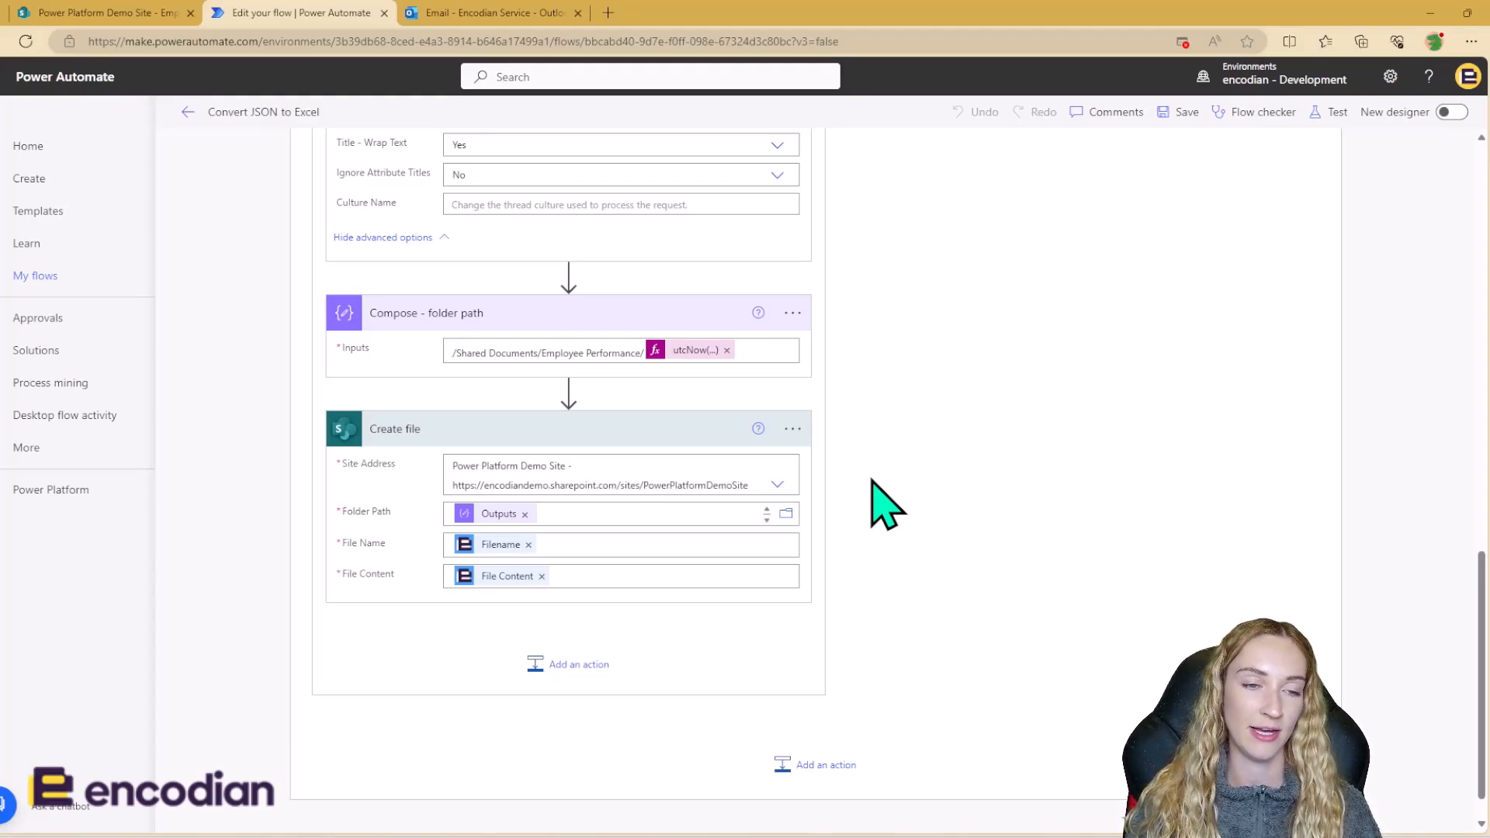
Step: Review the Compose folder path and Create file inputs, then move over to the Outlook mailbox
{"action": "left_click", "coordinate": [426, 312]}
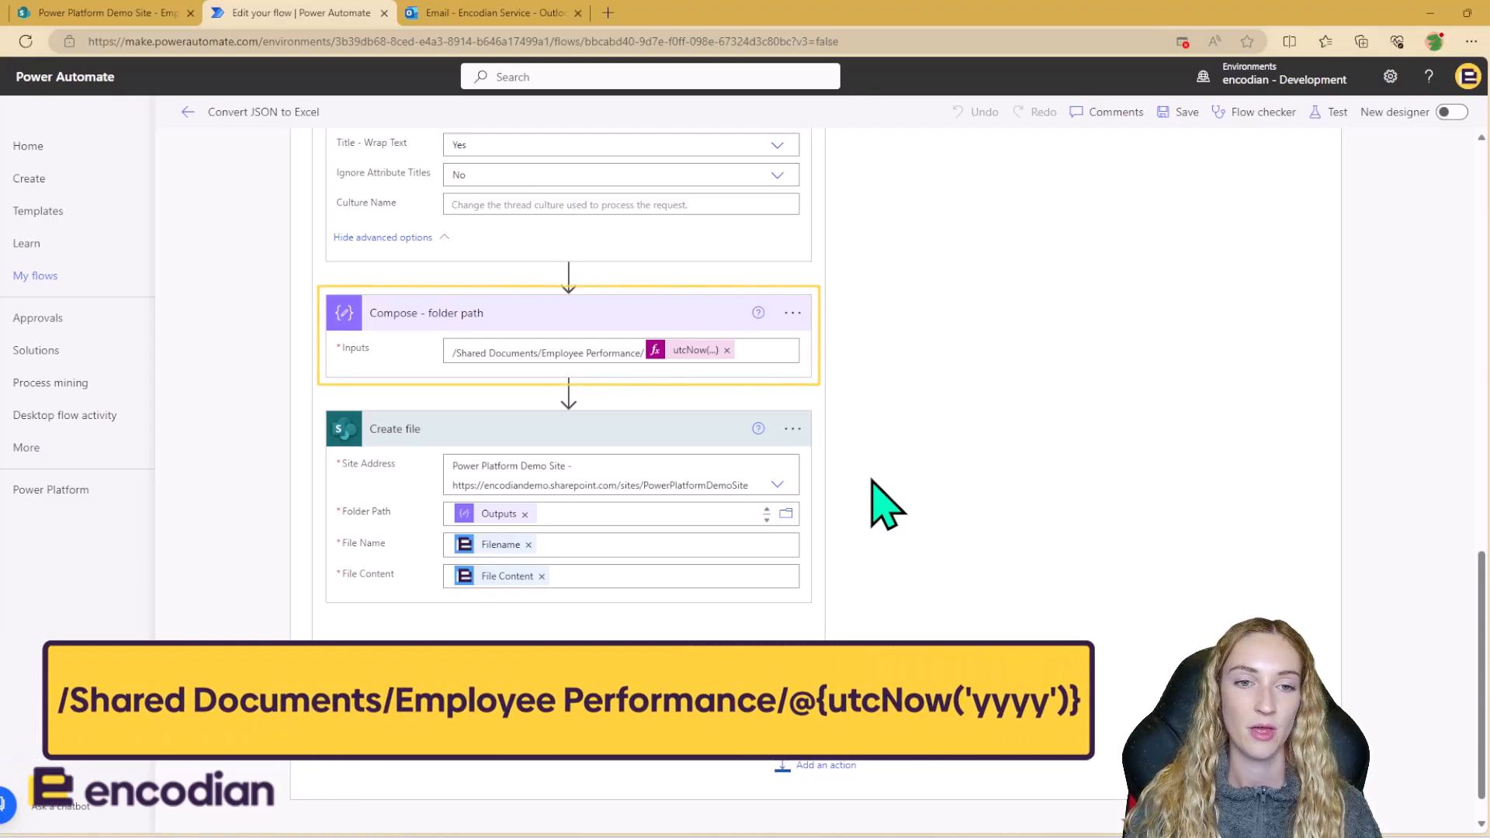
{"action": "mouse_move", "coordinate": [881, 361]}
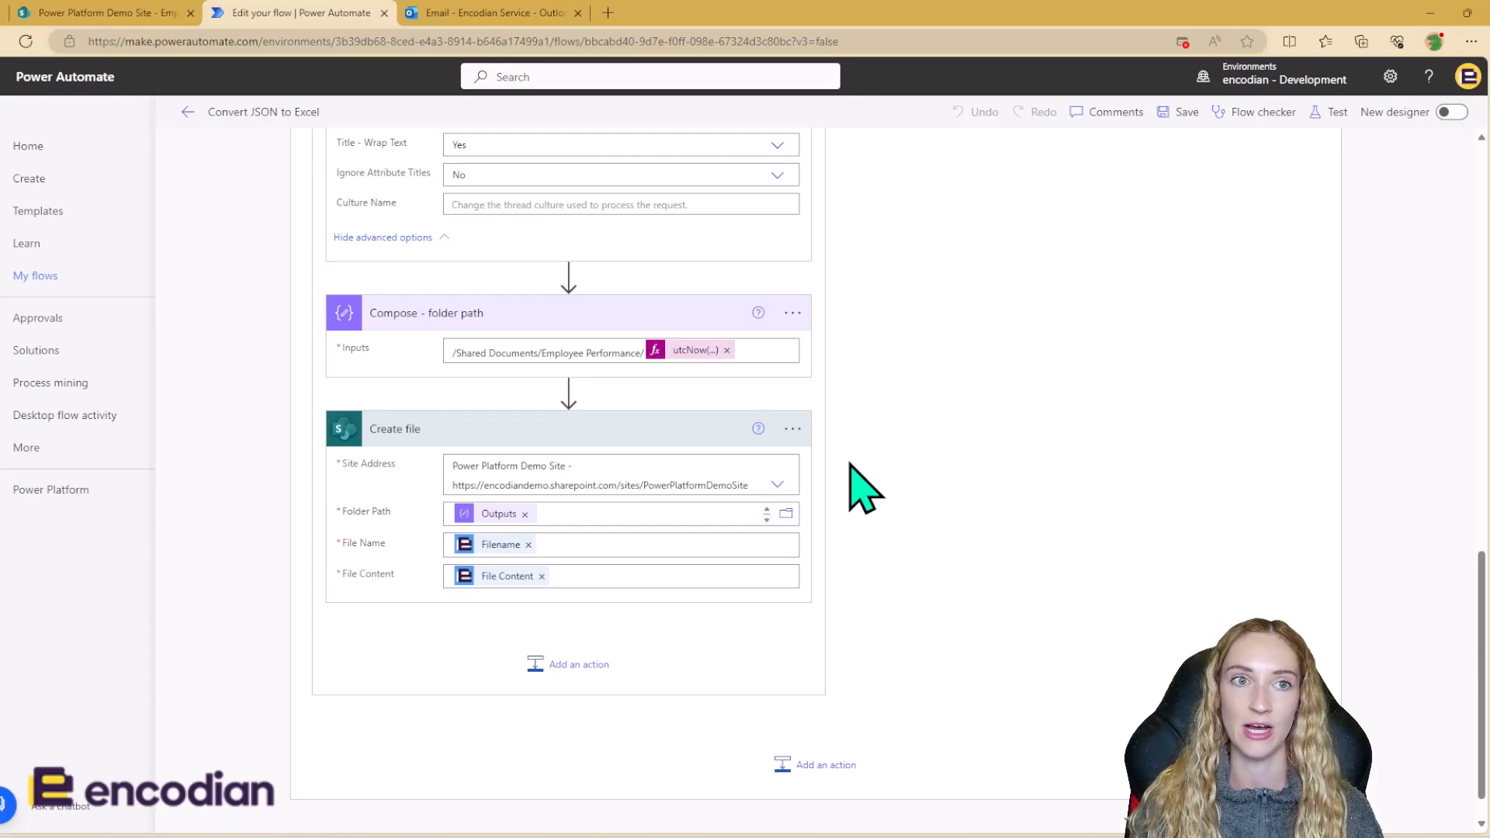
{"action": "left_click", "coordinate": [490, 13]}
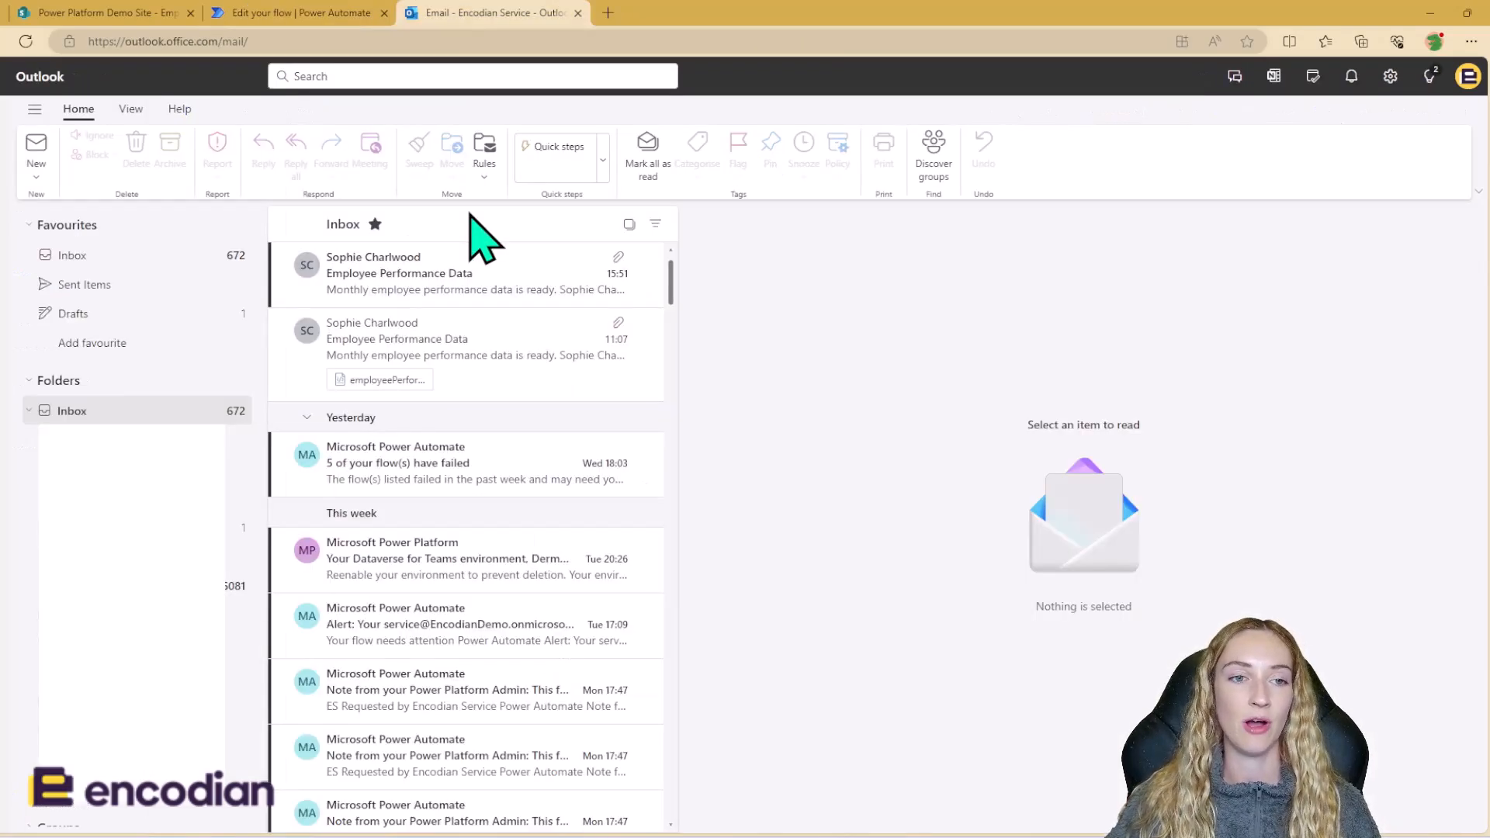
Step: Download employeePerformance.json from the latest Employee Performance Data email and launch it from Downloads
{"action": "left_click", "coordinate": [428, 273]}
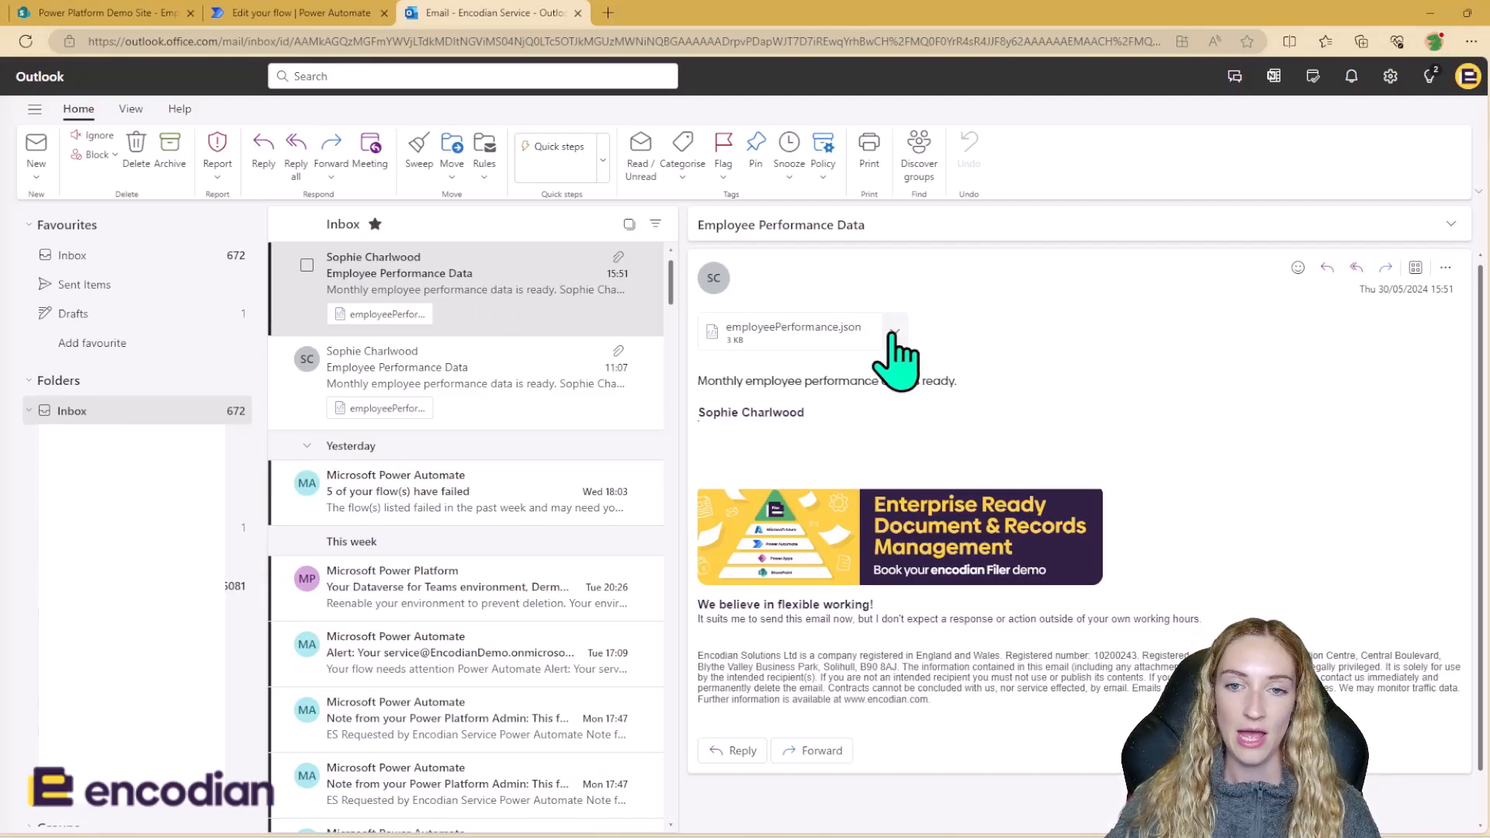
{"action": "left_click", "coordinate": [890, 332]}
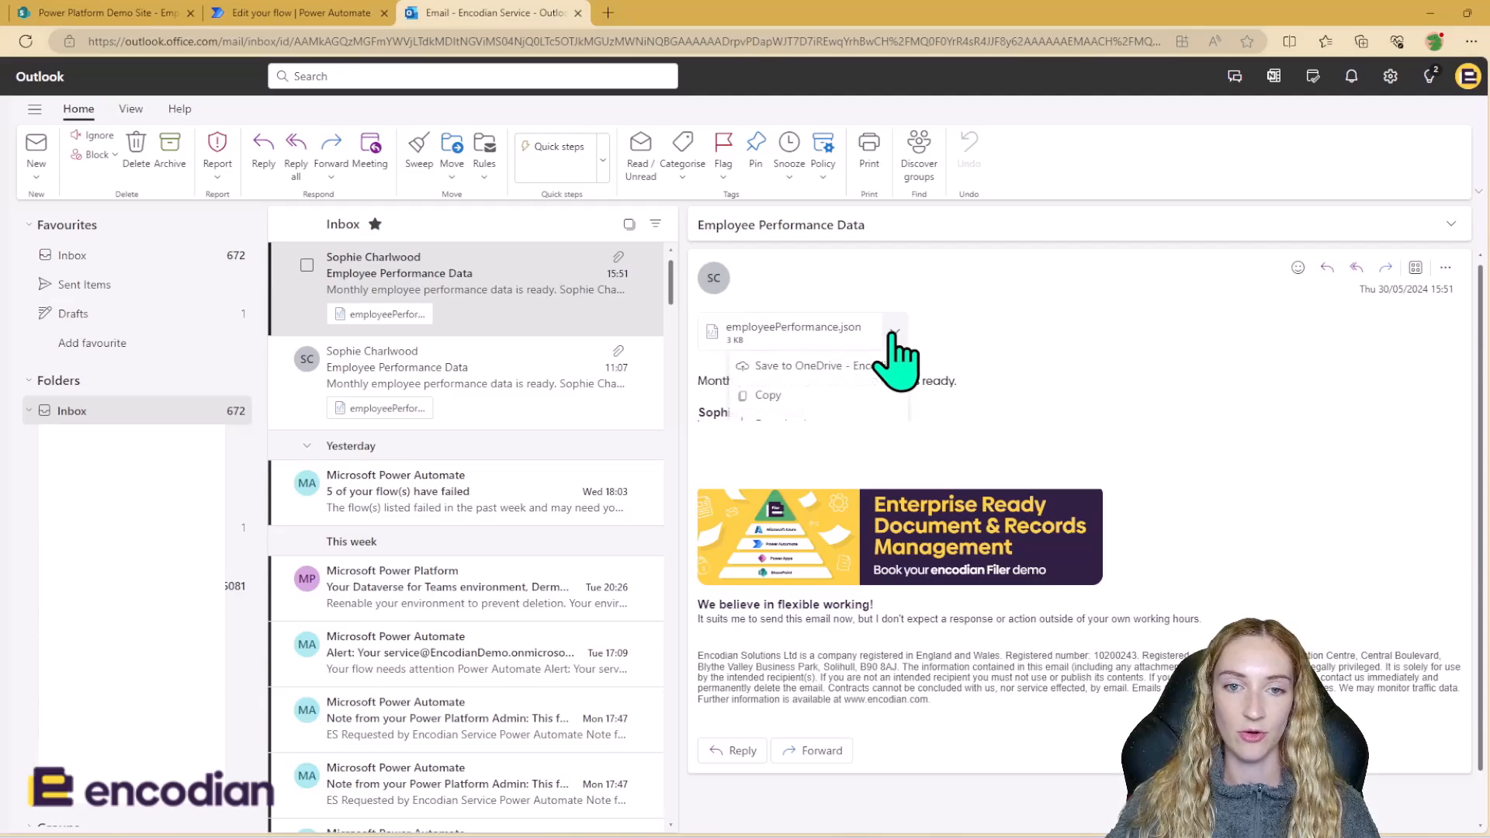
{"action": "left_click", "coordinate": [793, 330]}
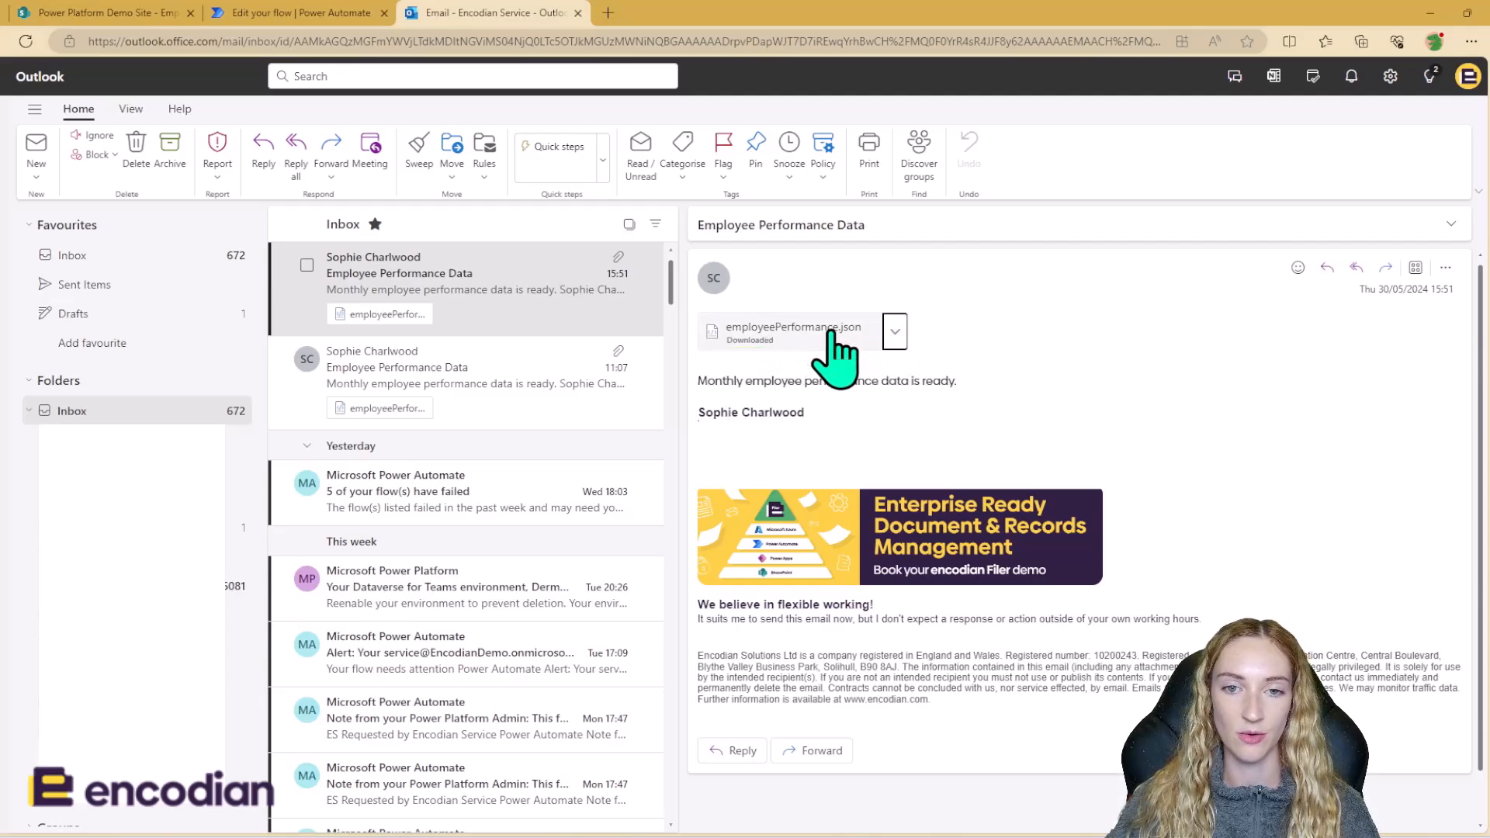
{"action": "left_click", "coordinate": [1361, 41]}
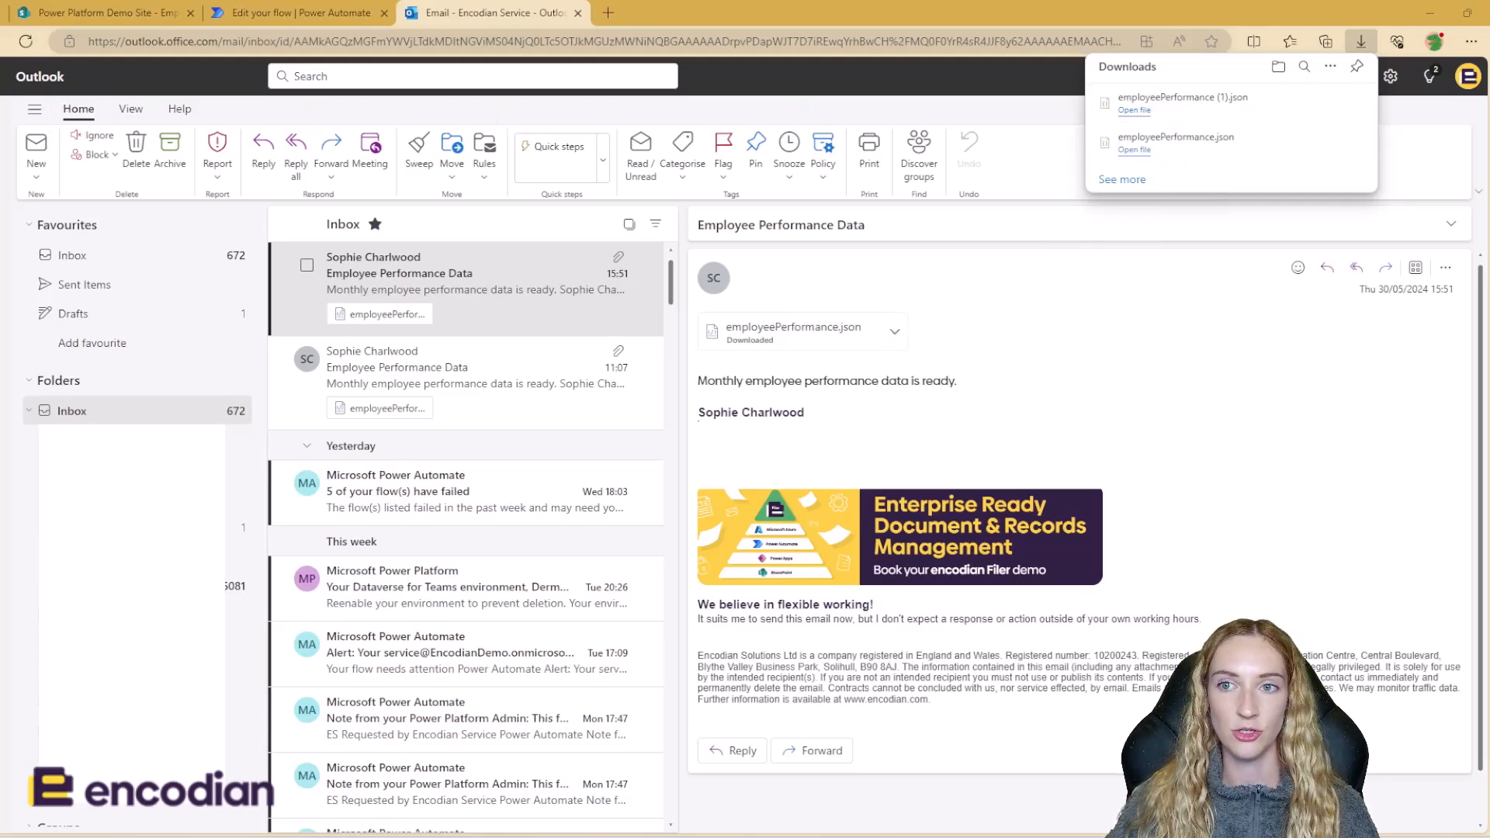
{"action": "left_click", "coordinate": [1133, 109]}
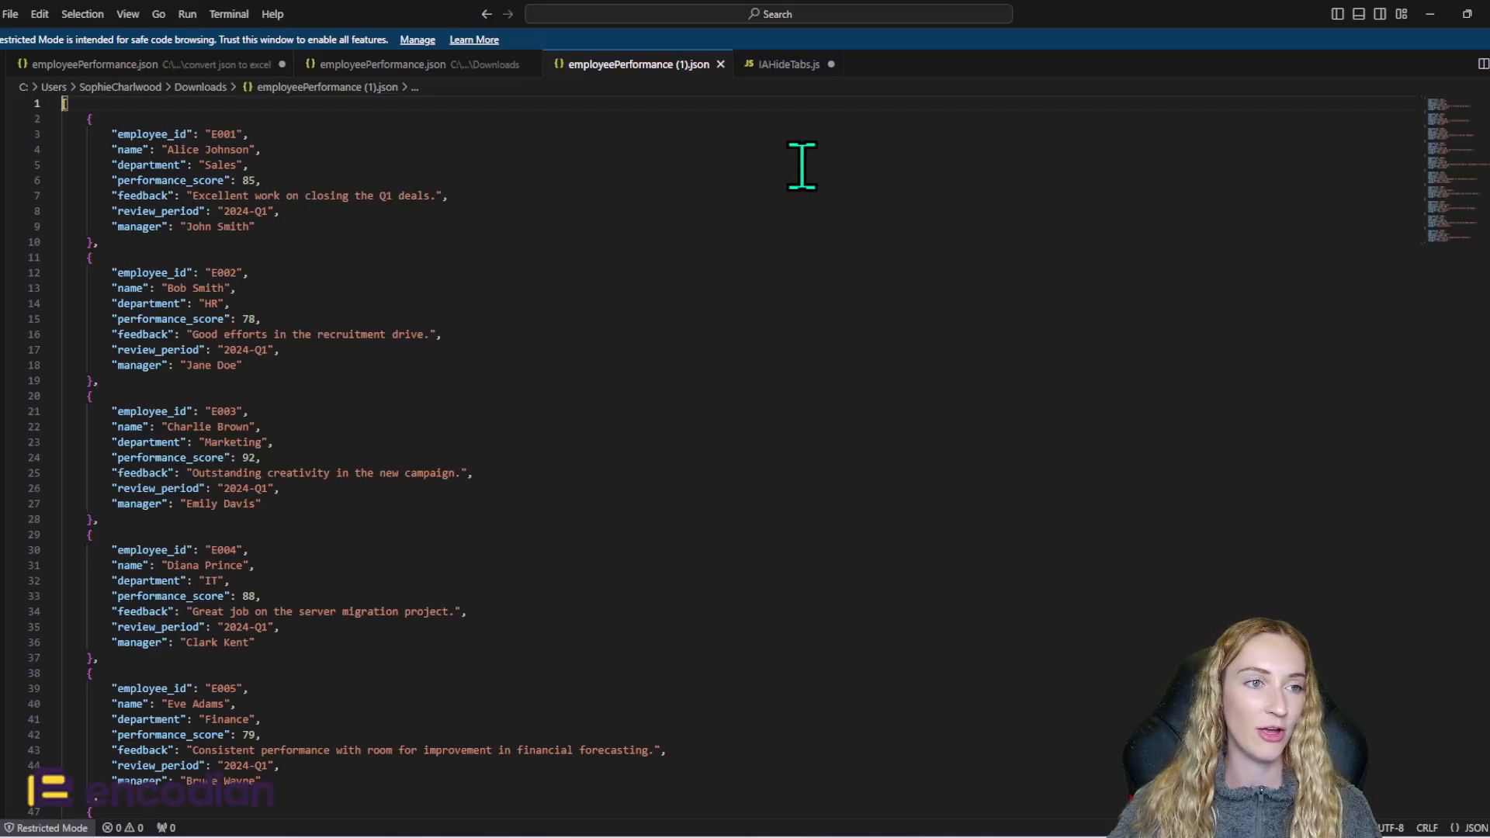
Step: Walk through the first employee record's fields in the downloaded JSON
{"action": "left_click", "coordinate": [197, 133]}
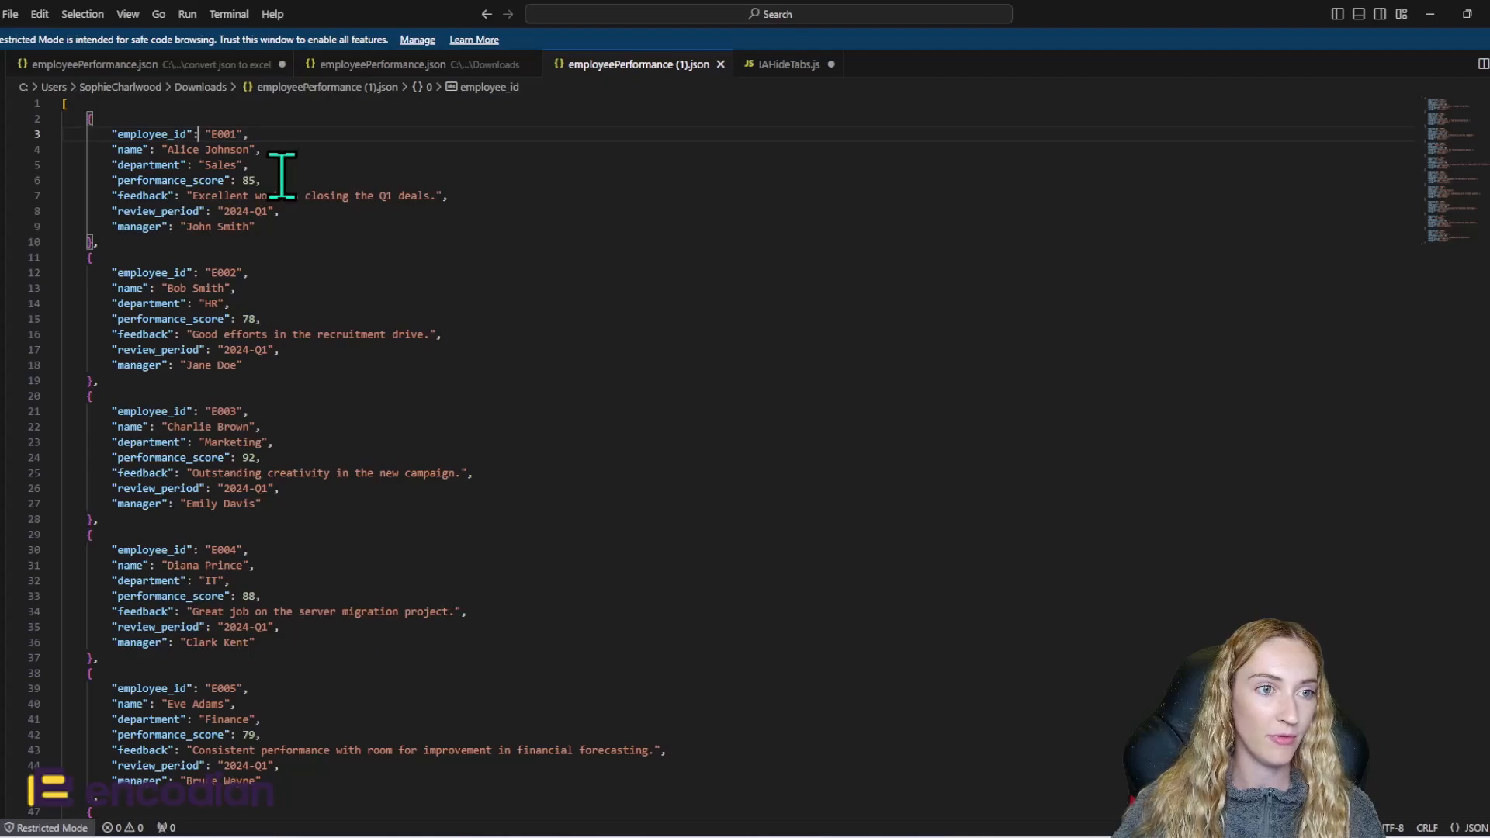
{"action": "mouse_move", "coordinate": [261, 210]}
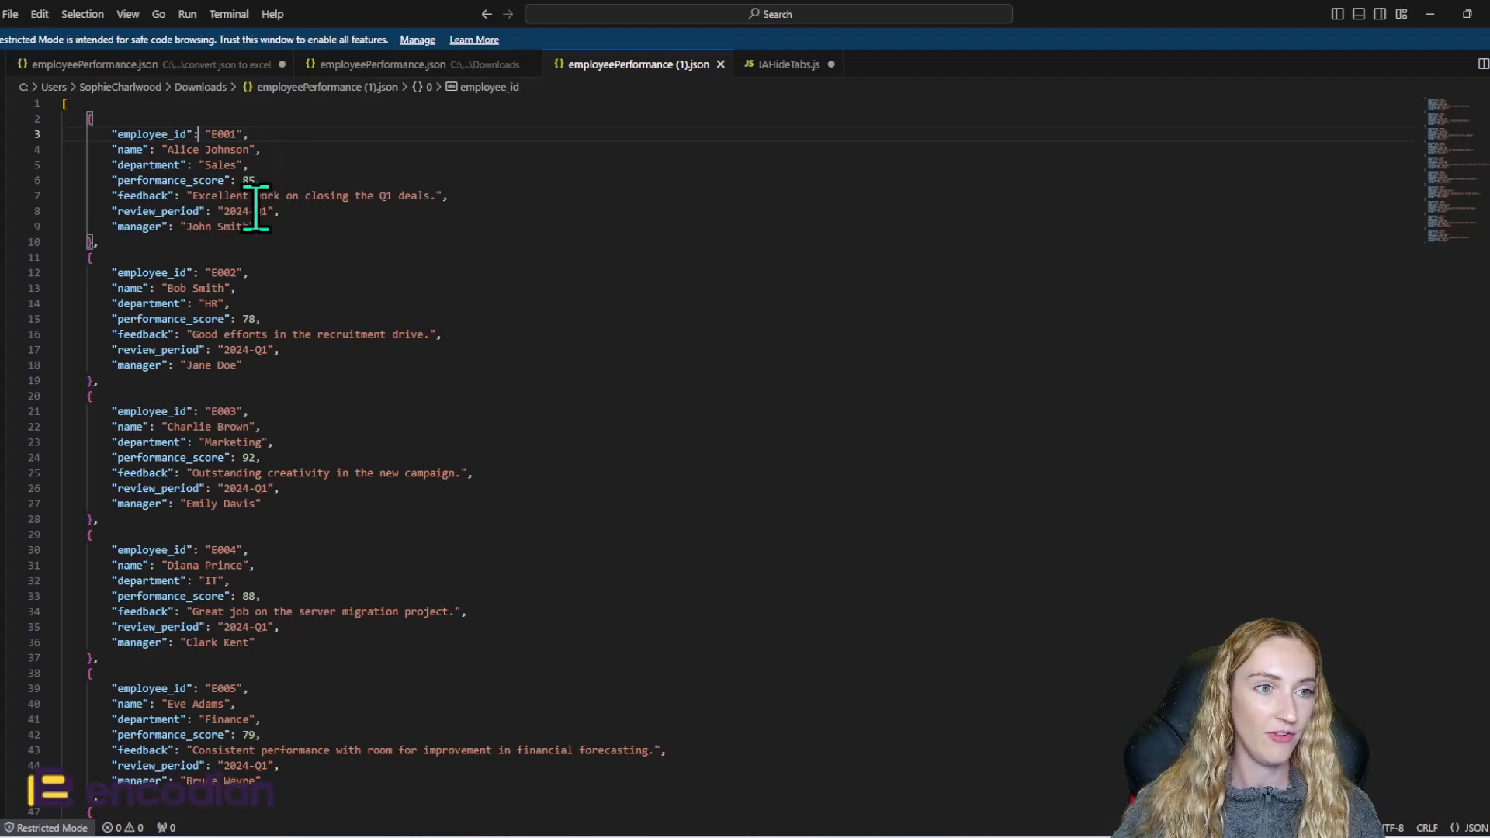
{"action": "mouse_move", "coordinate": [477, 241]}
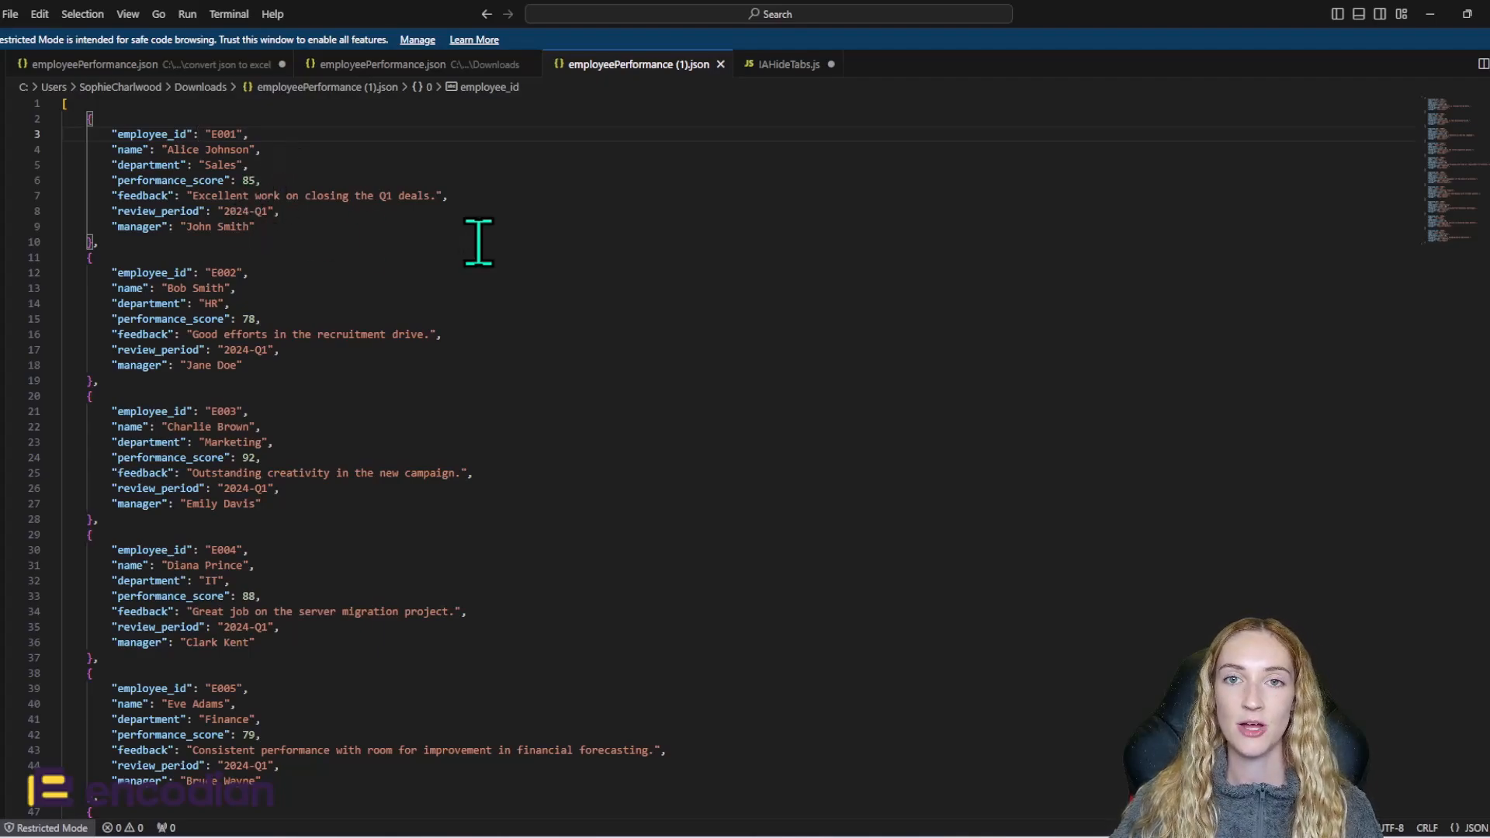
{"action": "mouse_move", "coordinate": [1458, 33]}
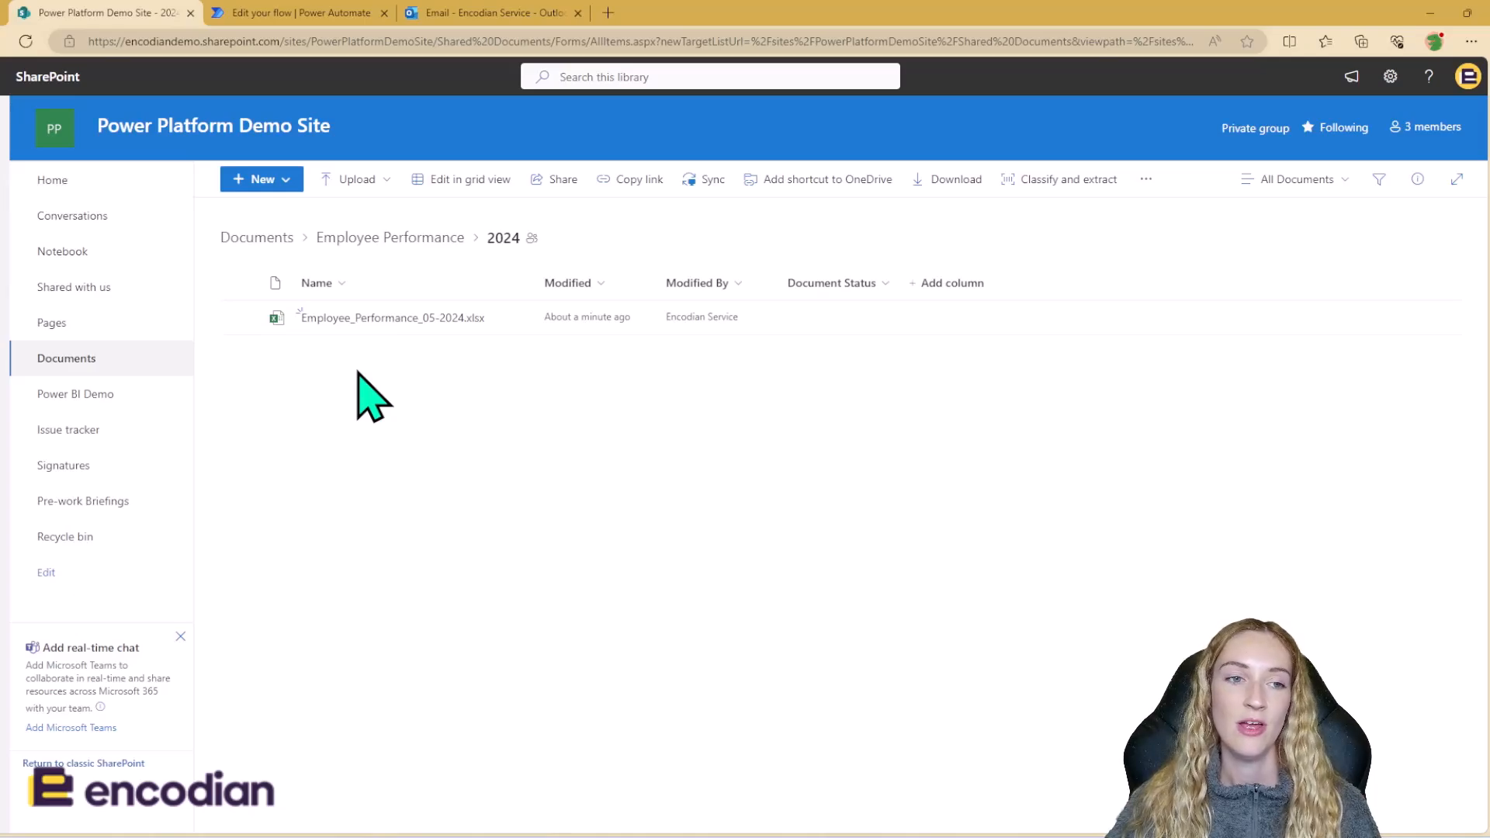
{"action": "mouse_move", "coordinate": [382, 376]}
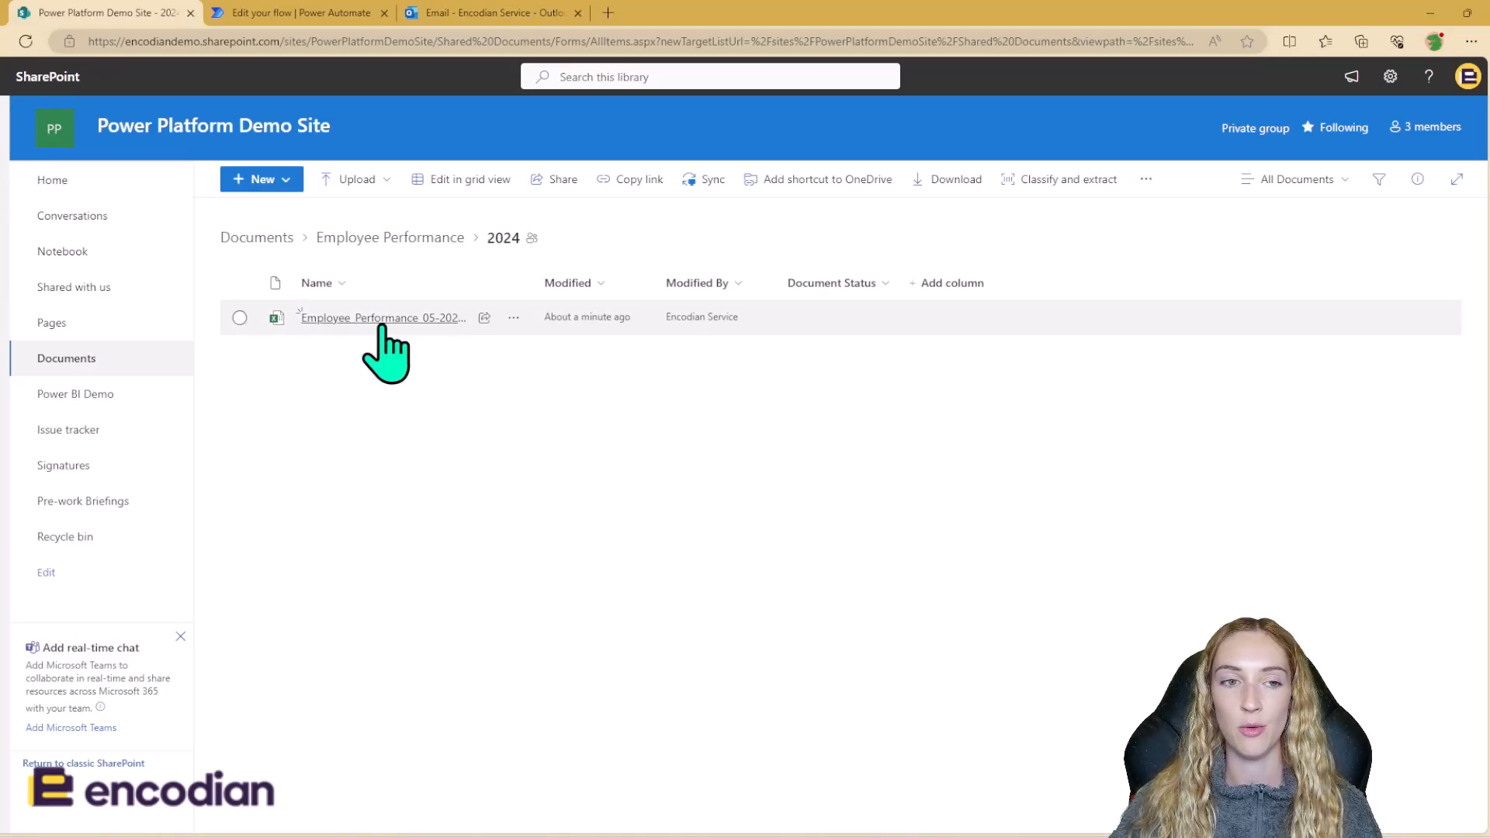
Step: Launch Employee_Performance_05-2024.xlsx from the 2024 Employee Performance folder
{"action": "left_click", "coordinate": [380, 316]}
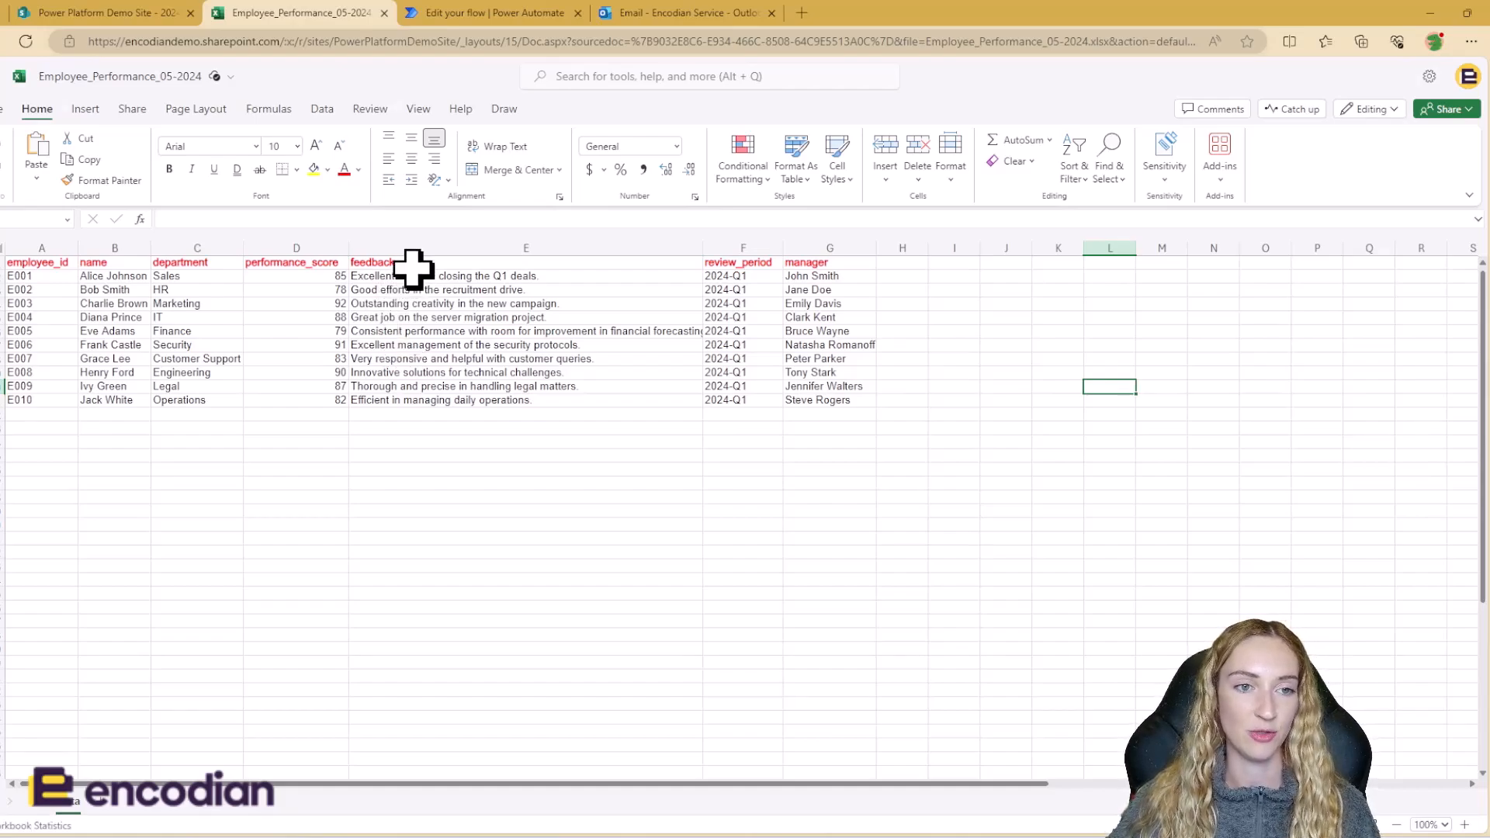
{"action": "mouse_move", "coordinate": [850, 263]}
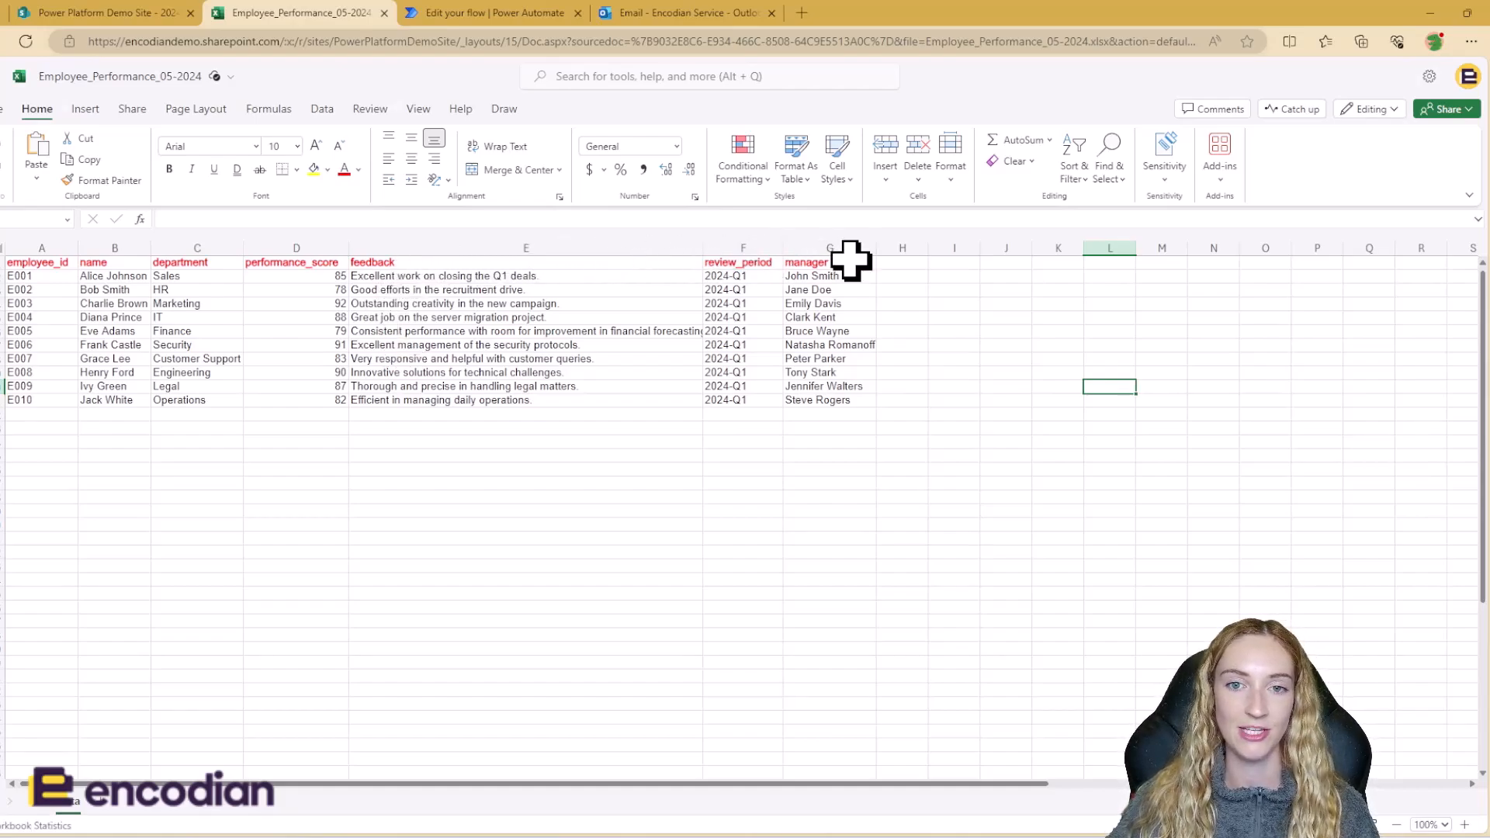
{"action": "mouse_move", "coordinate": [178, 410]}
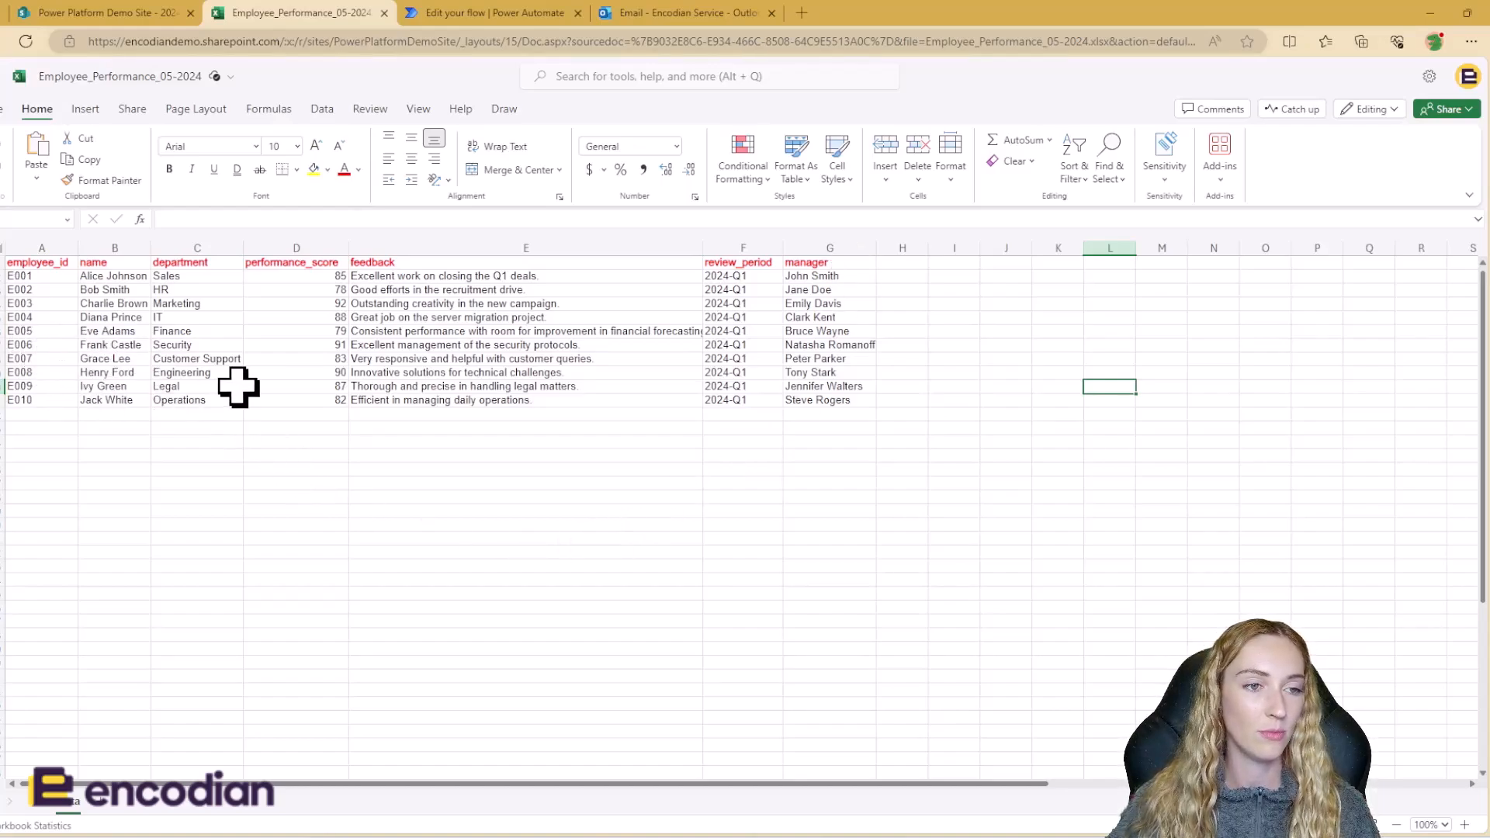
{"action": "mouse_move", "coordinate": [712, 352]}
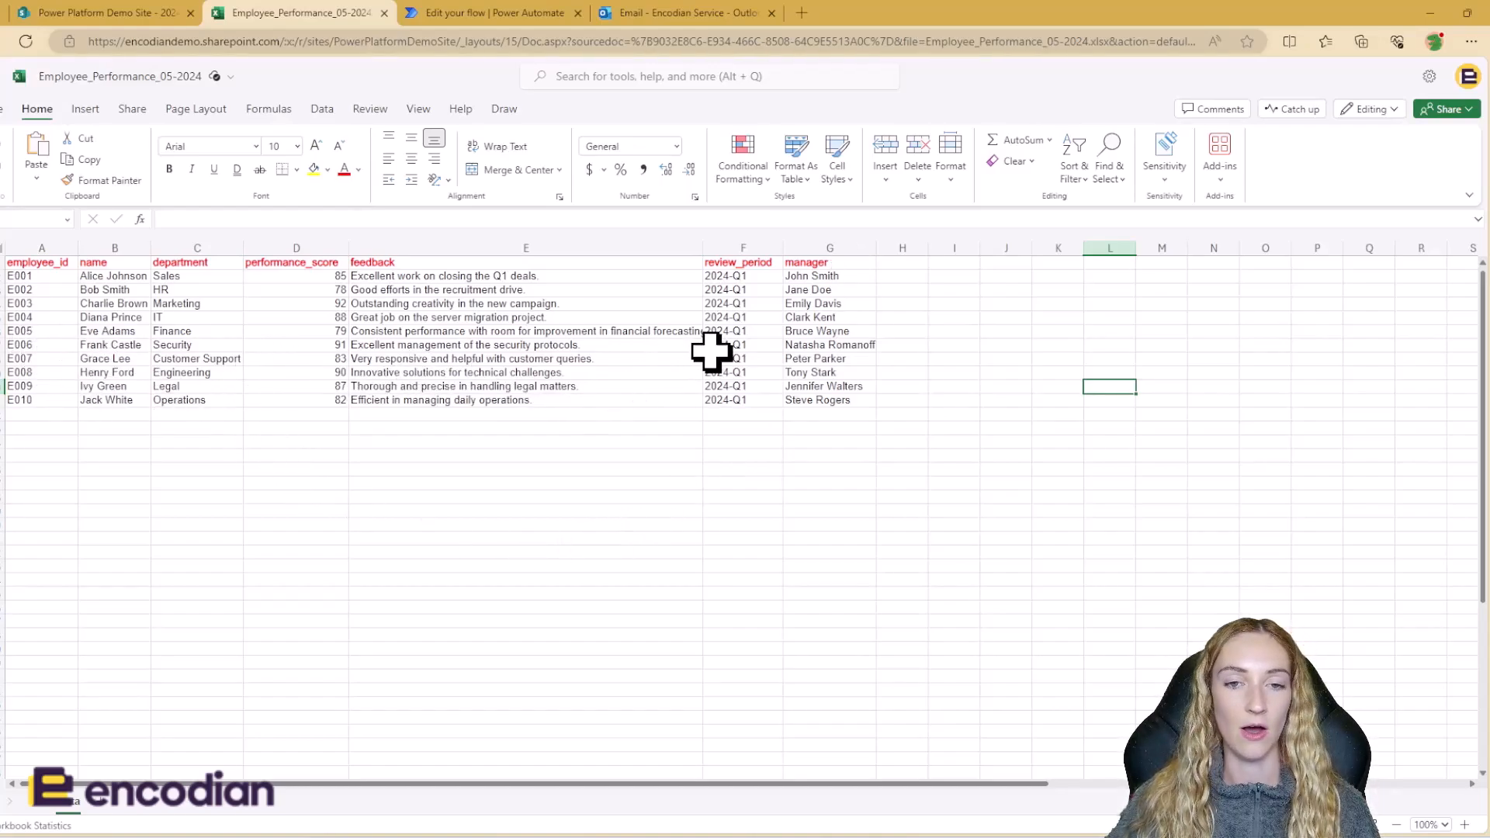
{"action": "mouse_move", "coordinate": [851, 399]}
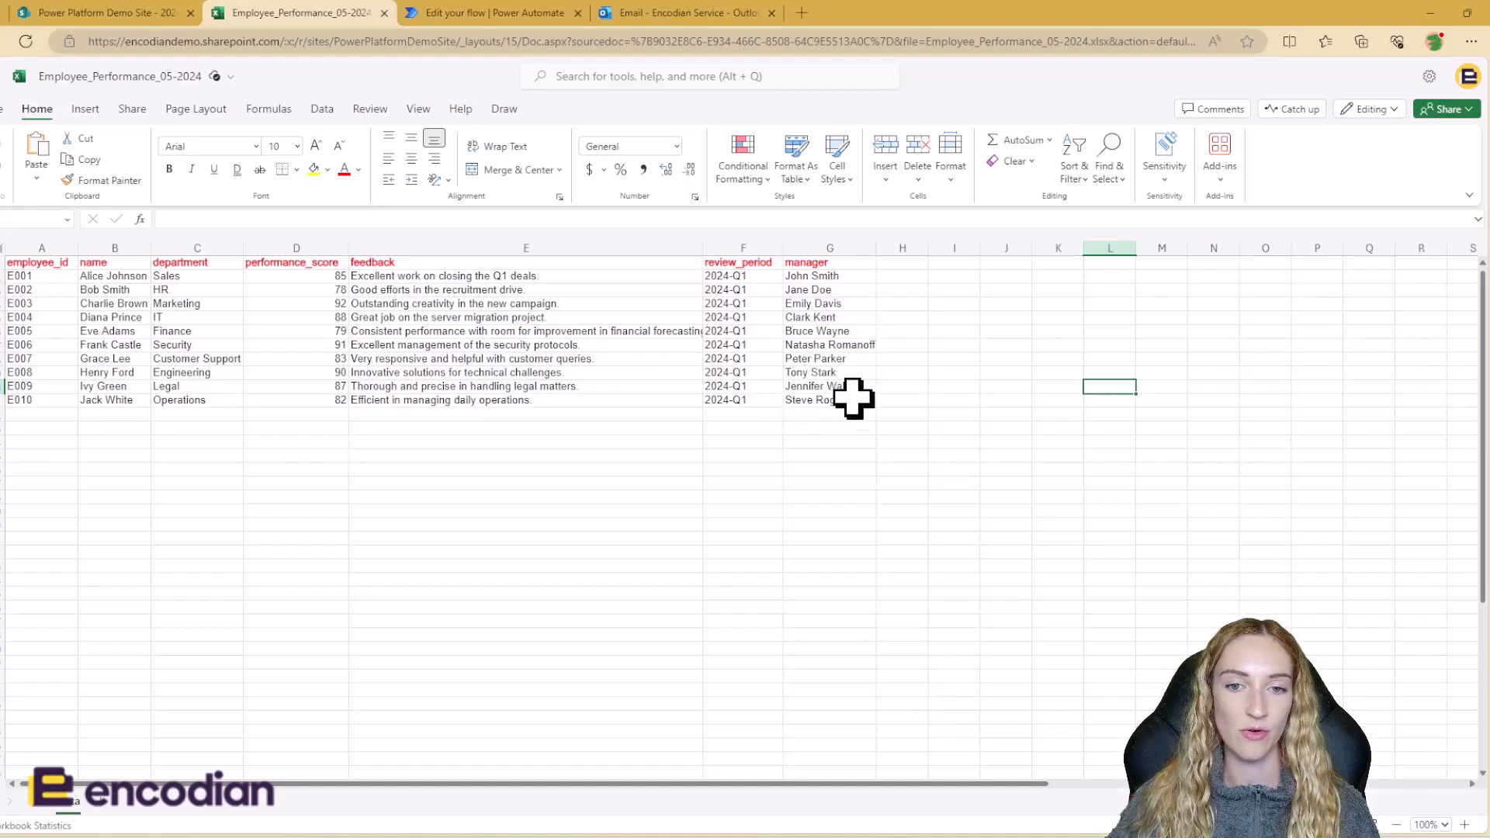
{"action": "mouse_move", "coordinate": [859, 461]}
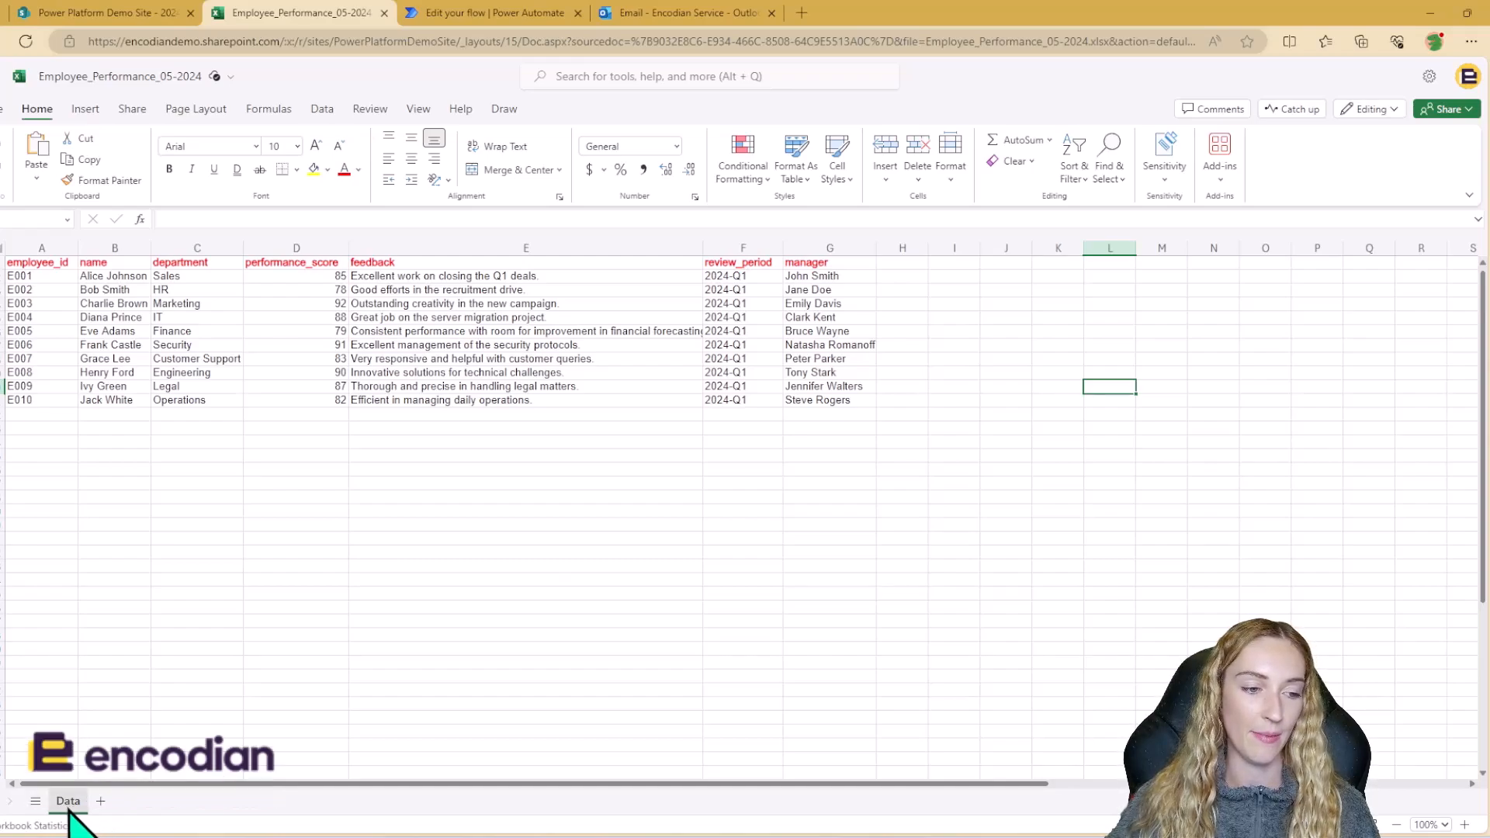
{"action": "mouse_move", "coordinate": [489, 429]}
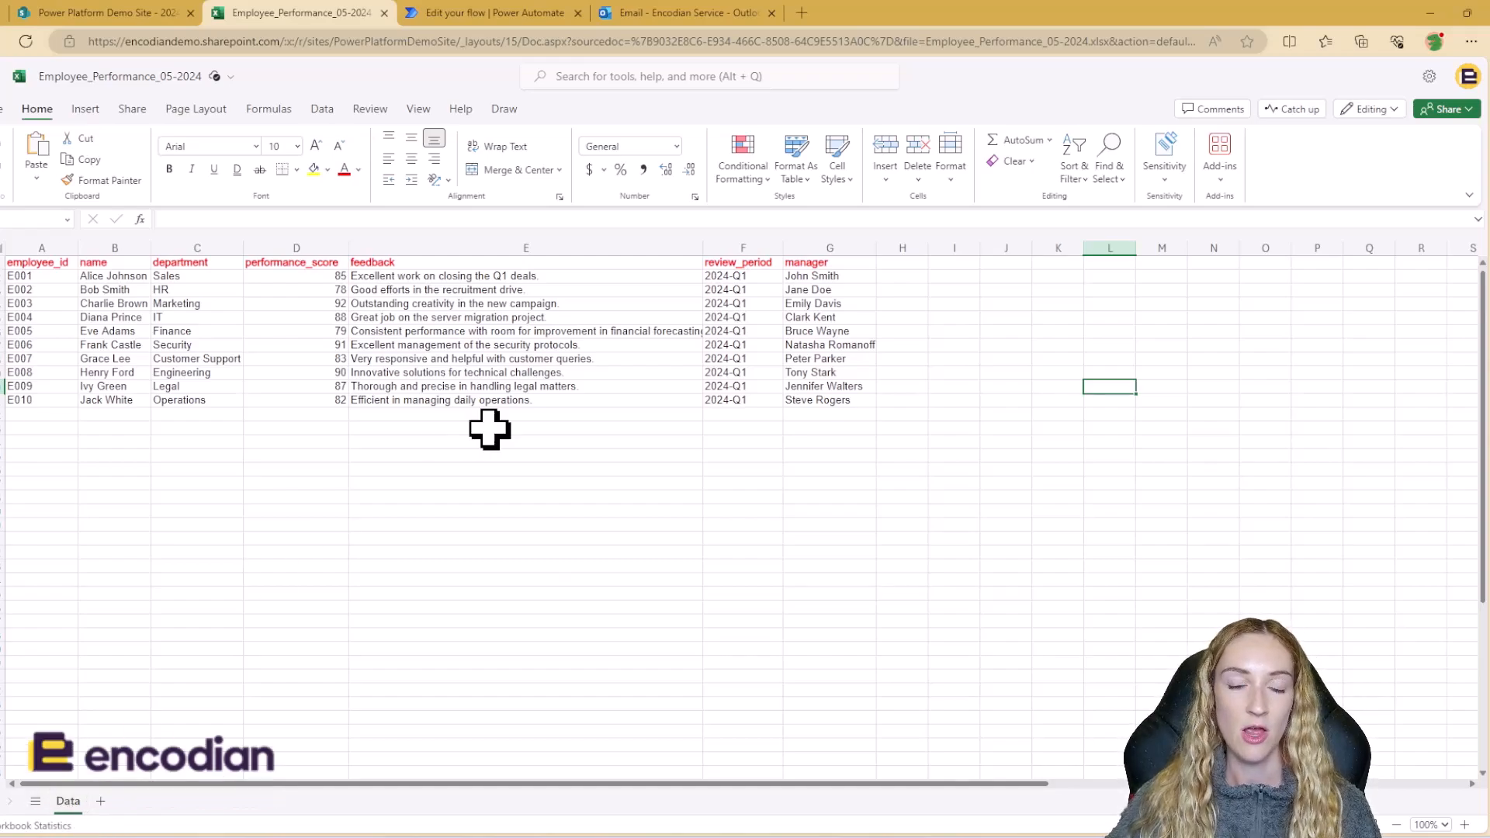
{"action": "mouse_move", "coordinate": [501, 494]}
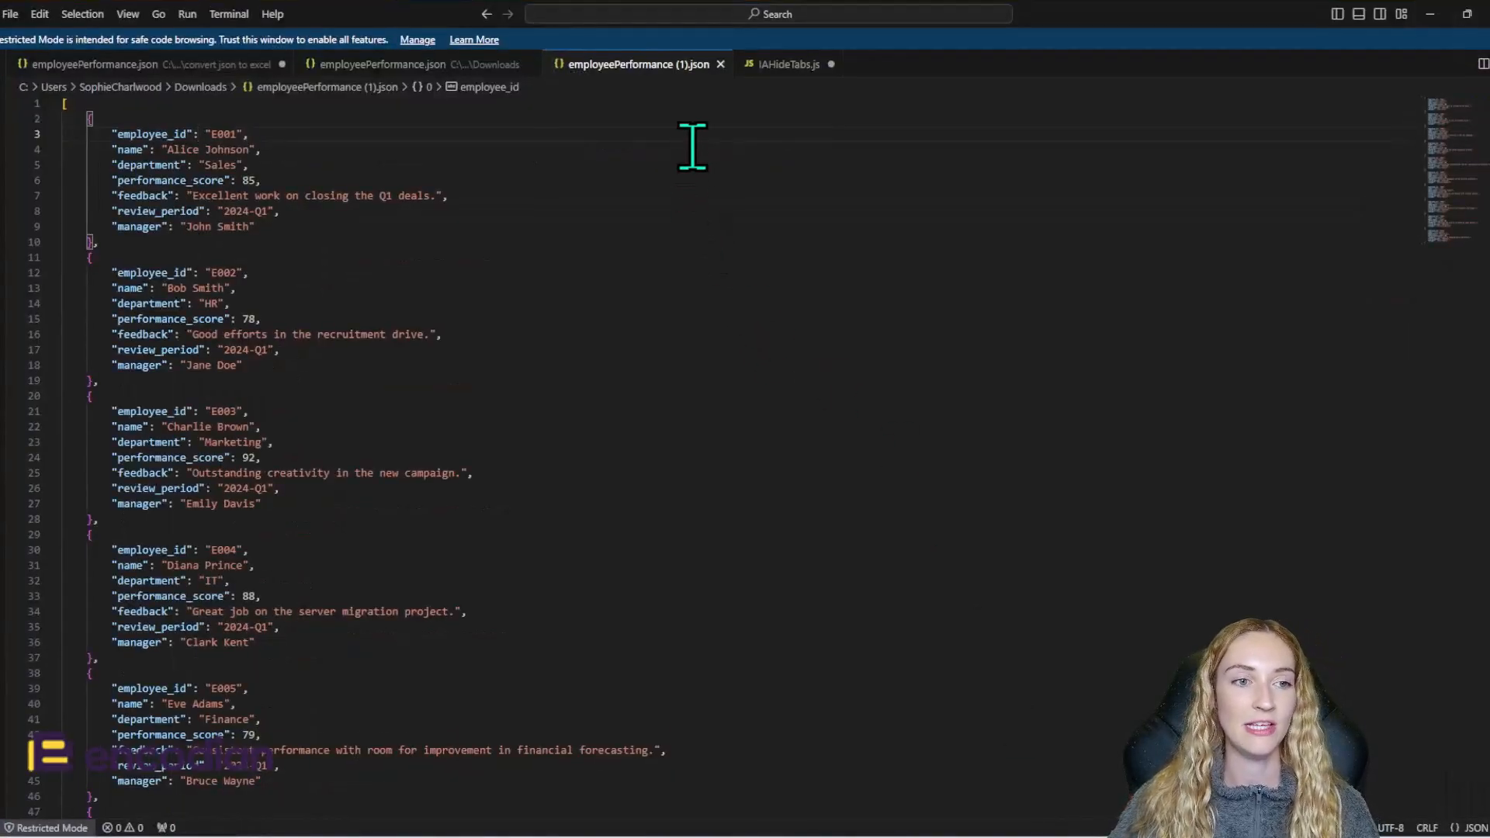
{"action": "mouse_move", "coordinate": [692, 371]}
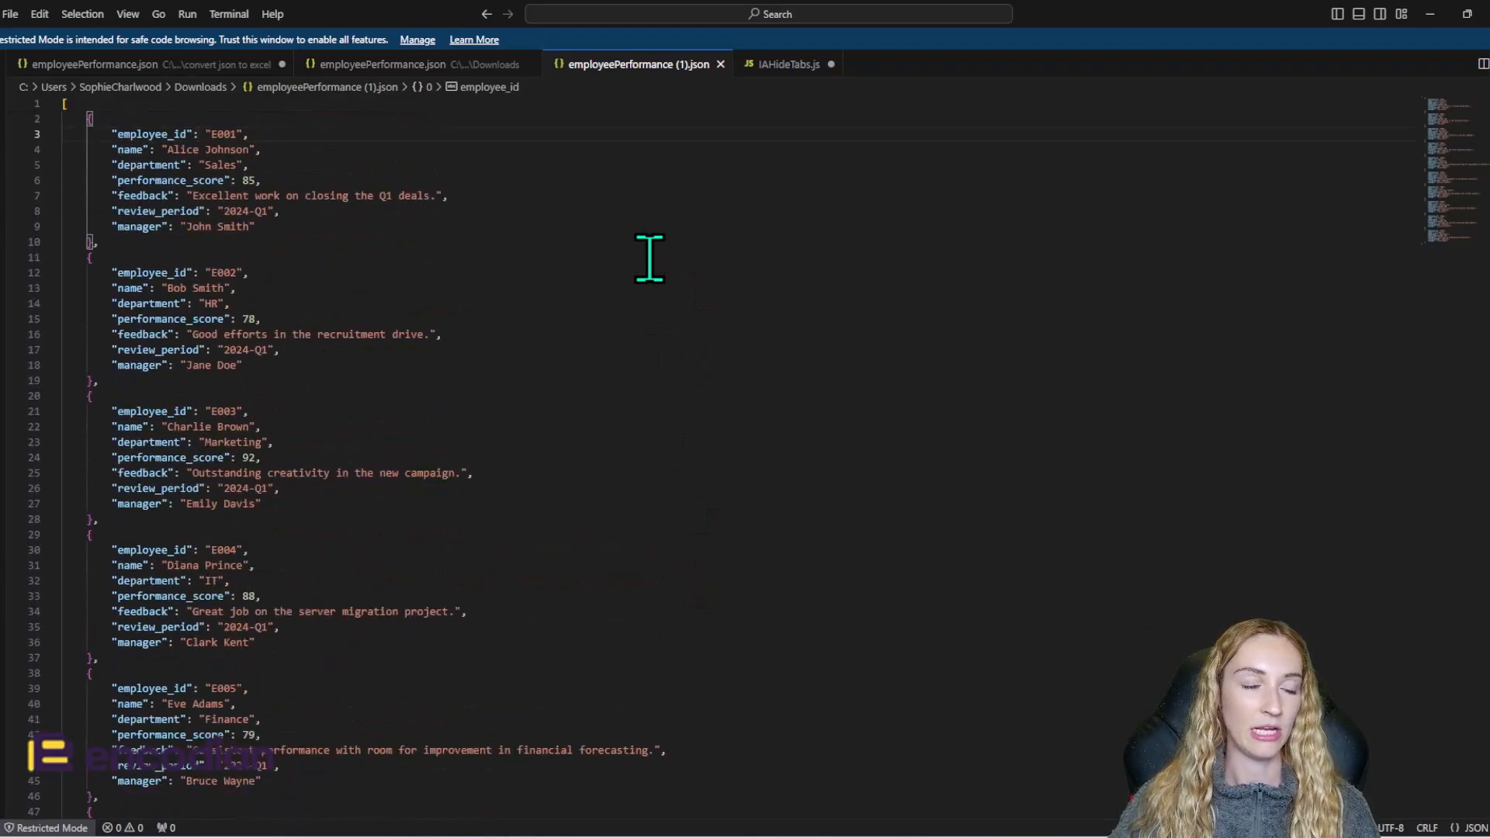
{"action": "mouse_move", "coordinate": [1433, 28]}
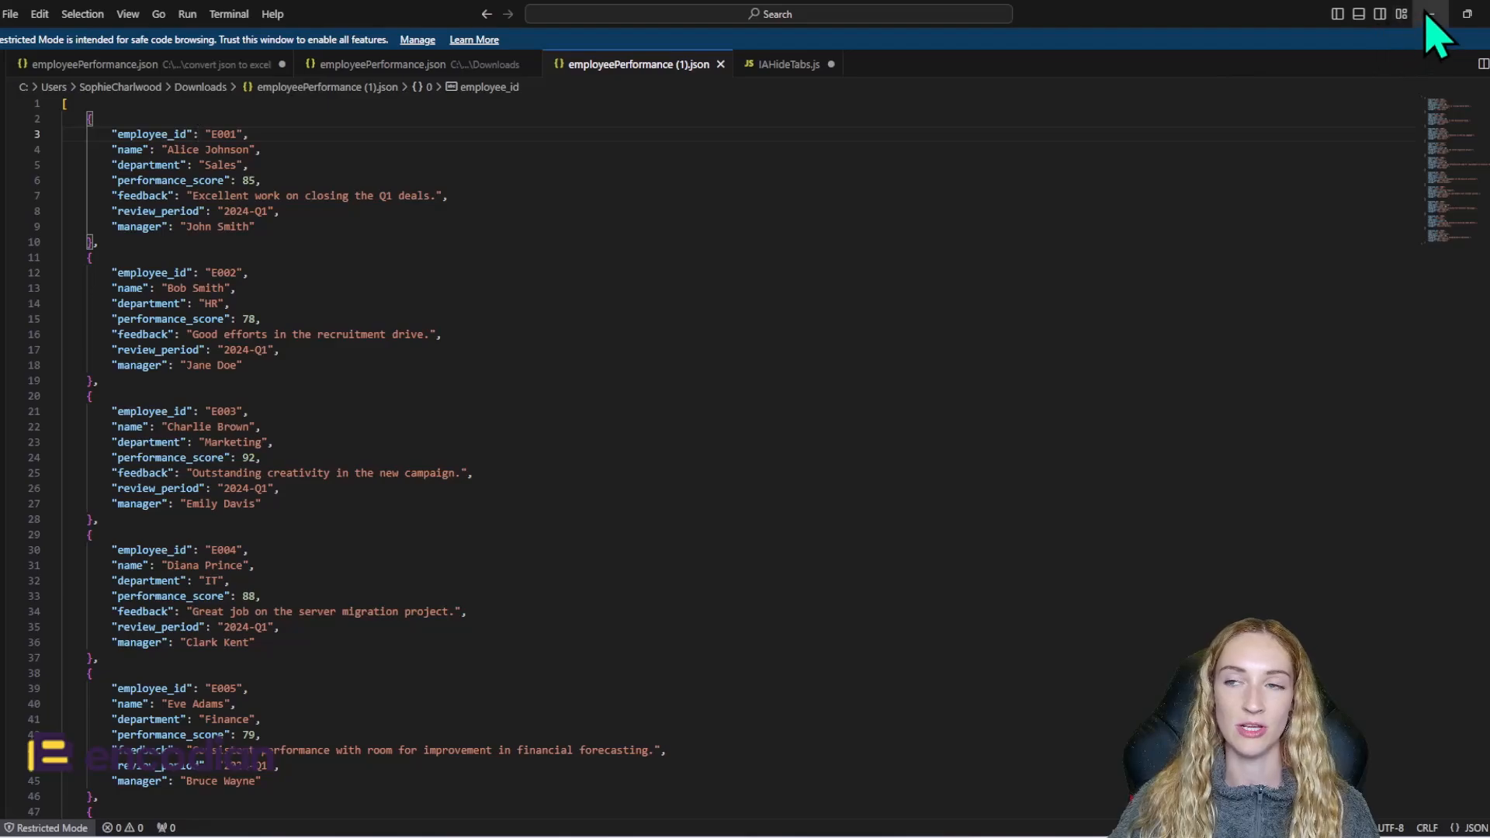